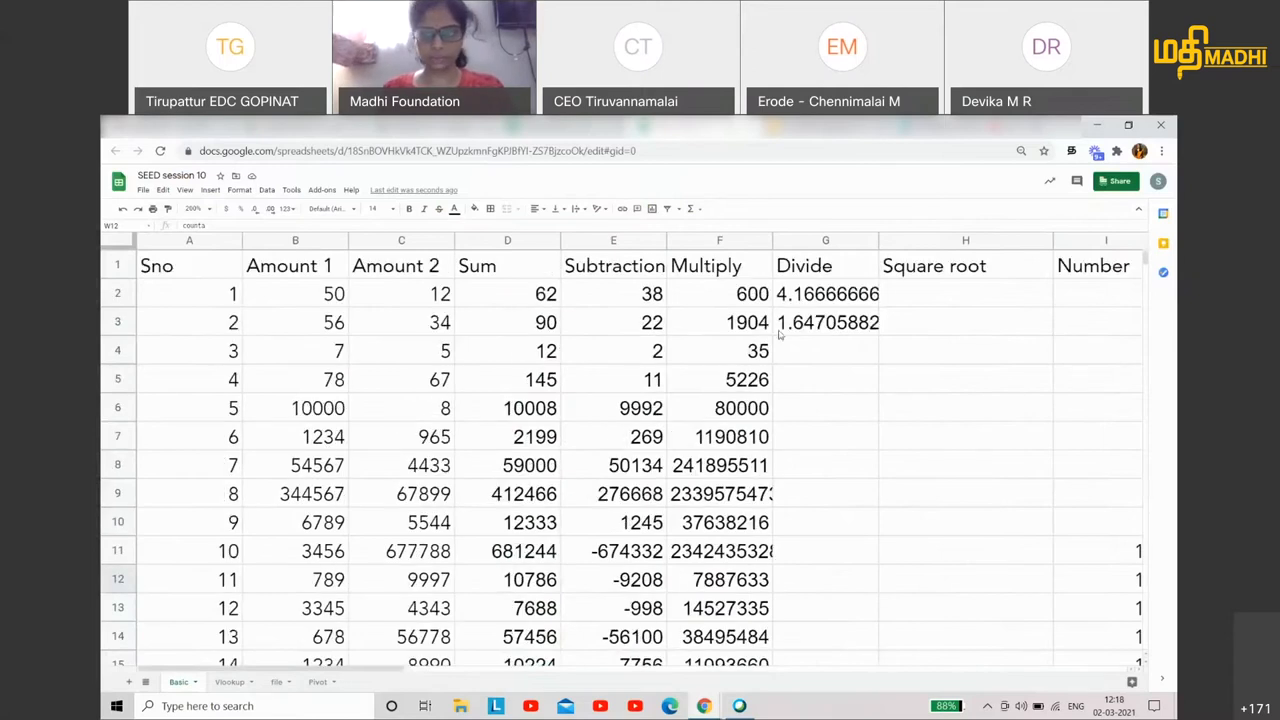
- Enter =sqrt(B2) in the first Square root cell and autofill it down the column
click(964, 292)
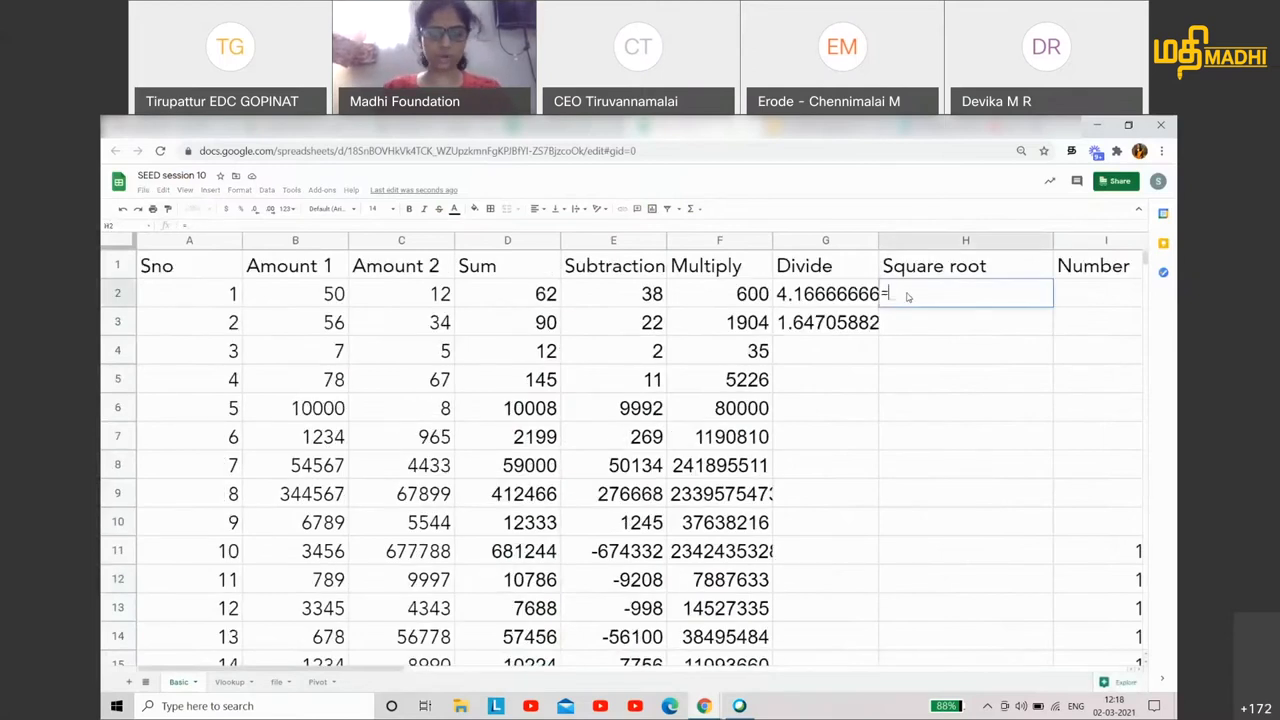
text(sq)
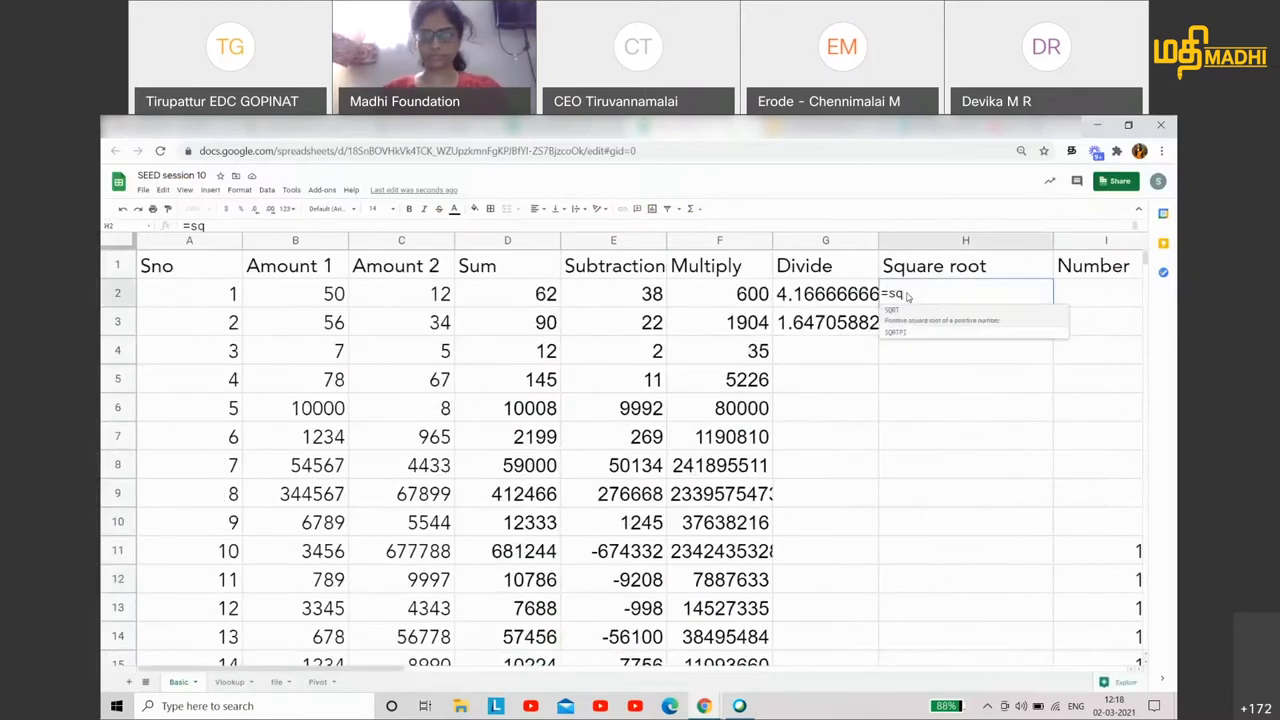
text(rt()
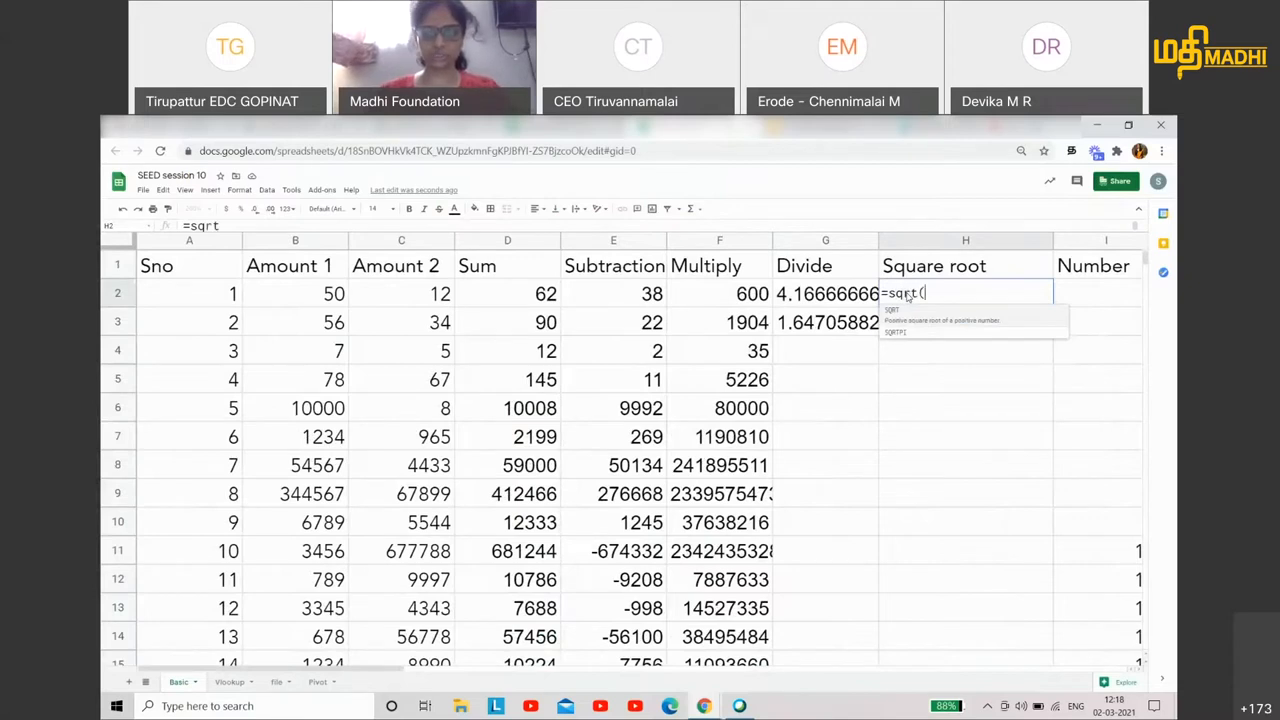
text(()
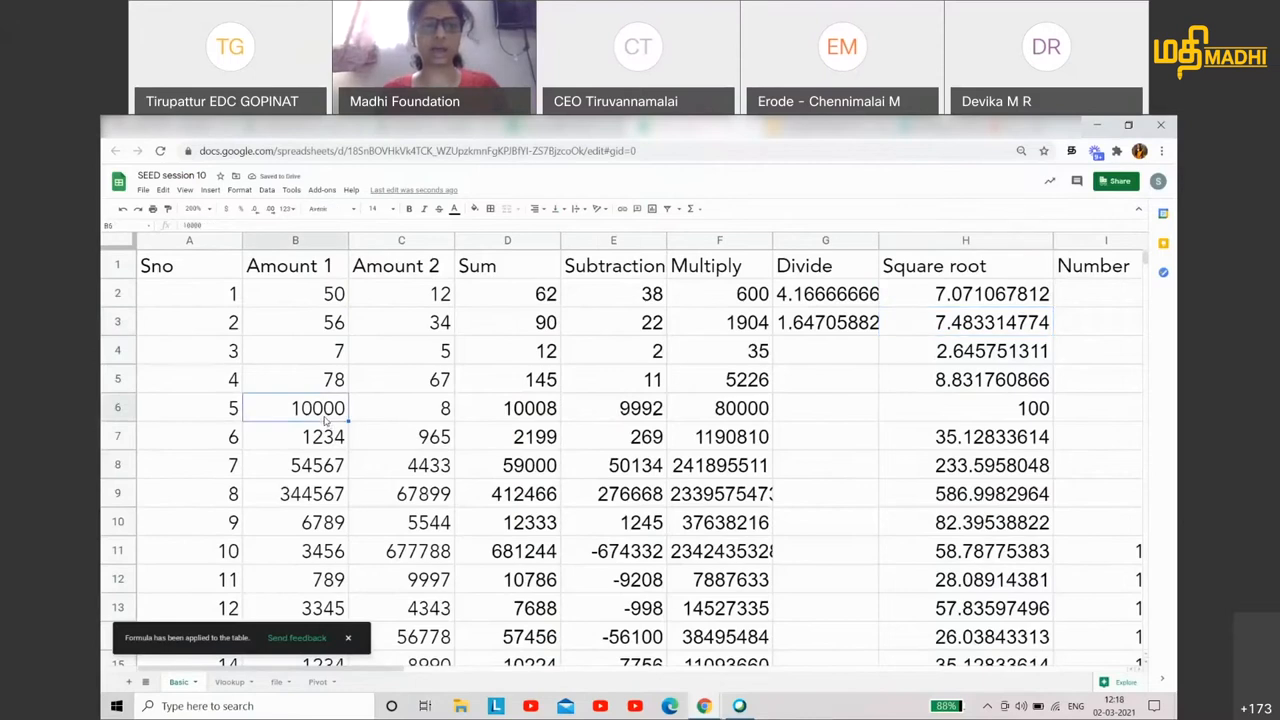
- Verify that Amount 1 value 10000 yields square root 100, then reopen H2's formula
click(964, 408)
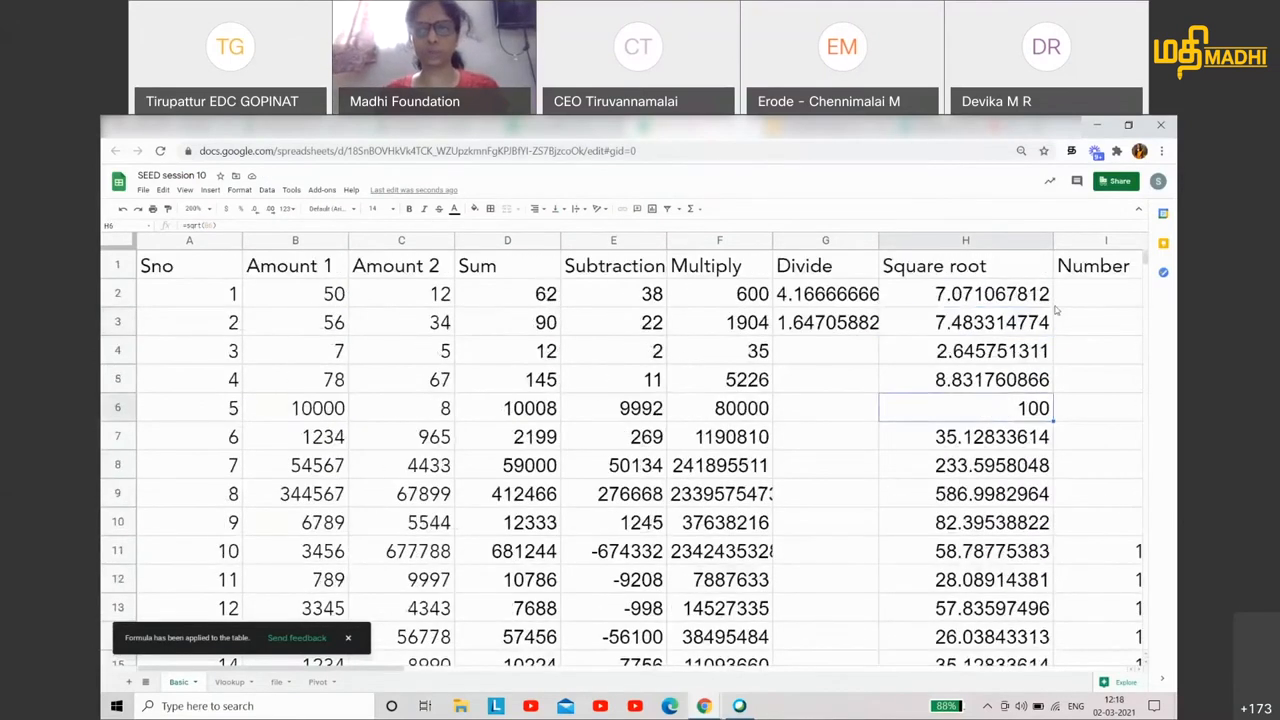
click(964, 292)
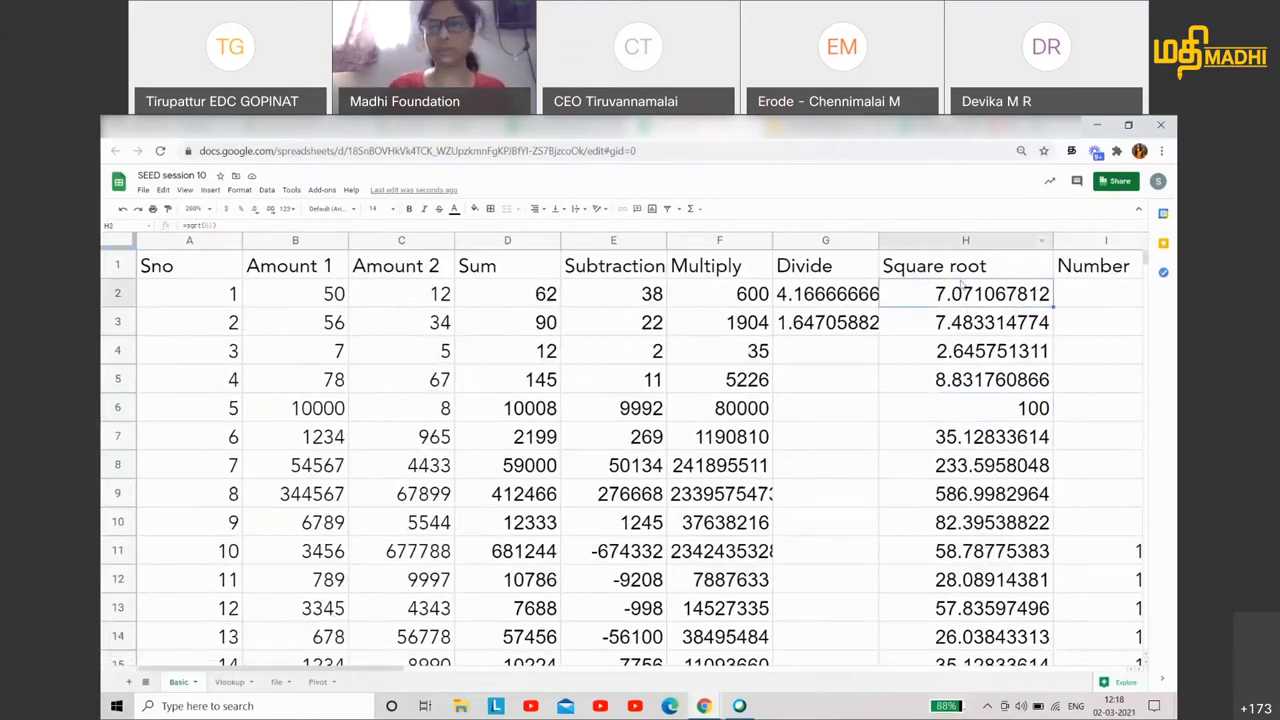
double_click(964, 292)
text(=)
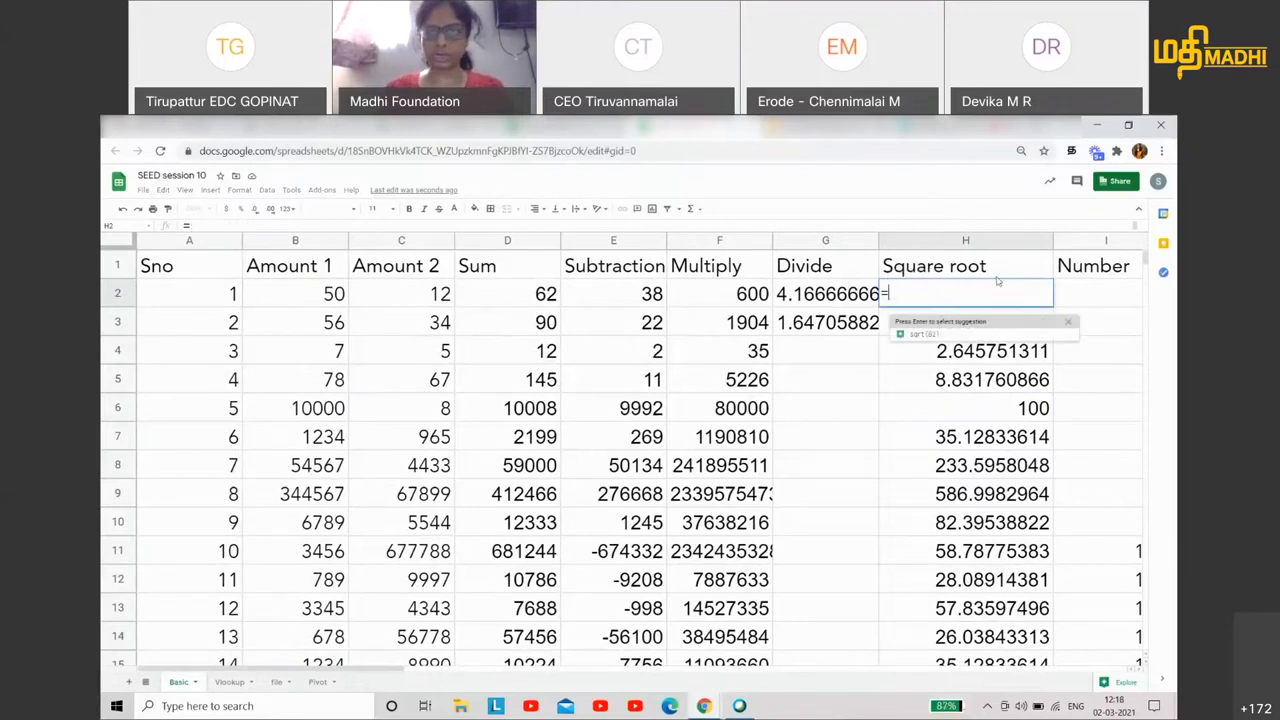
- Clear H2 and re-insert SQRT of B2 via the Functions Math list, giving 3.464101615
key(Return)
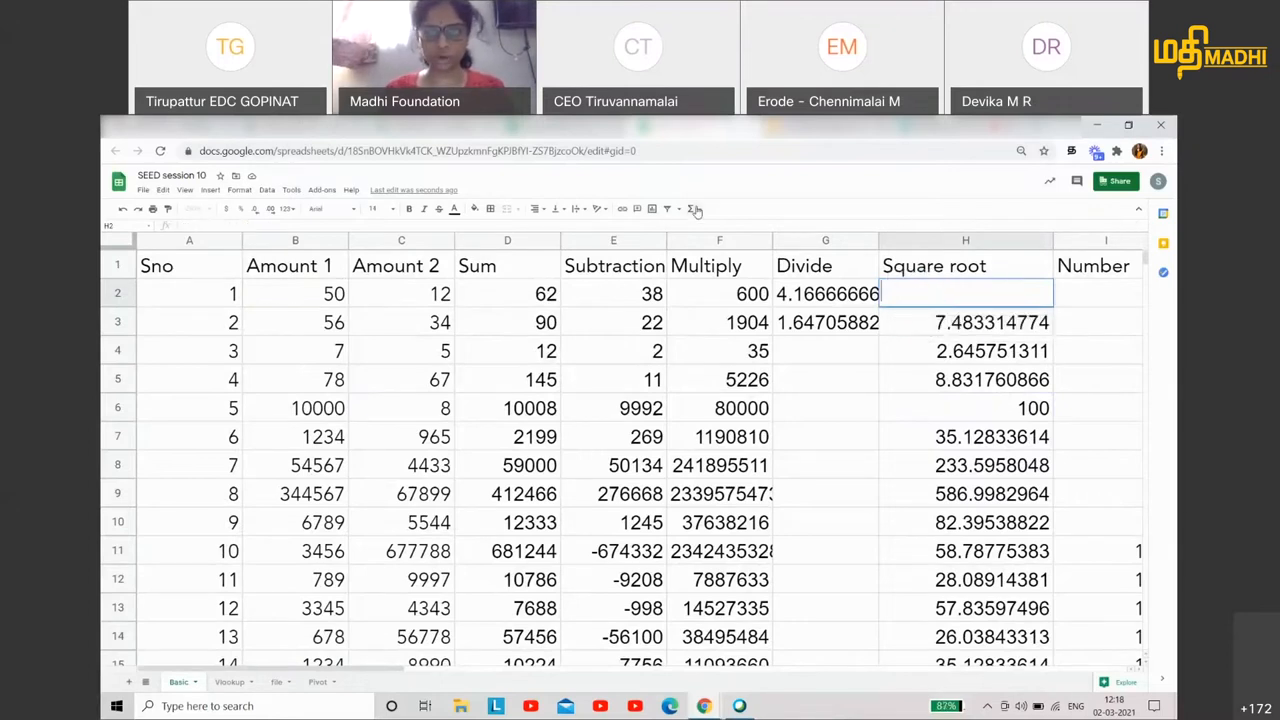
click(692, 210)
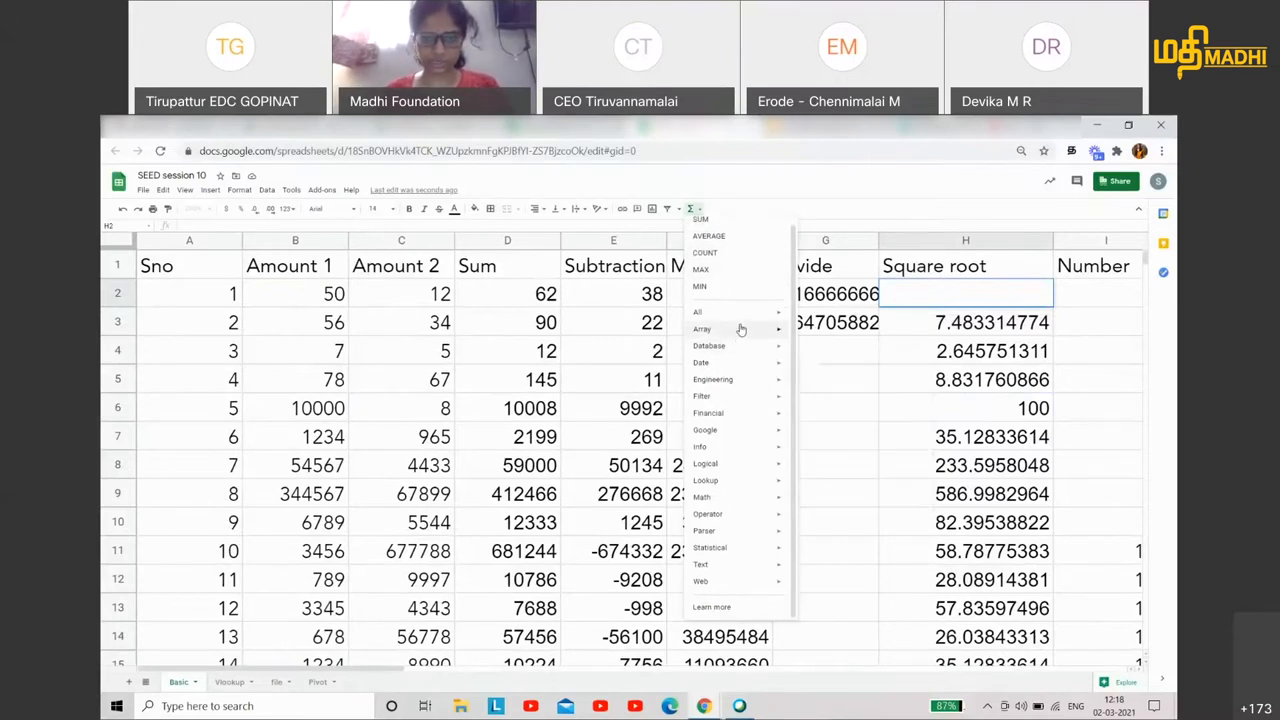
mouse_move(736, 496)
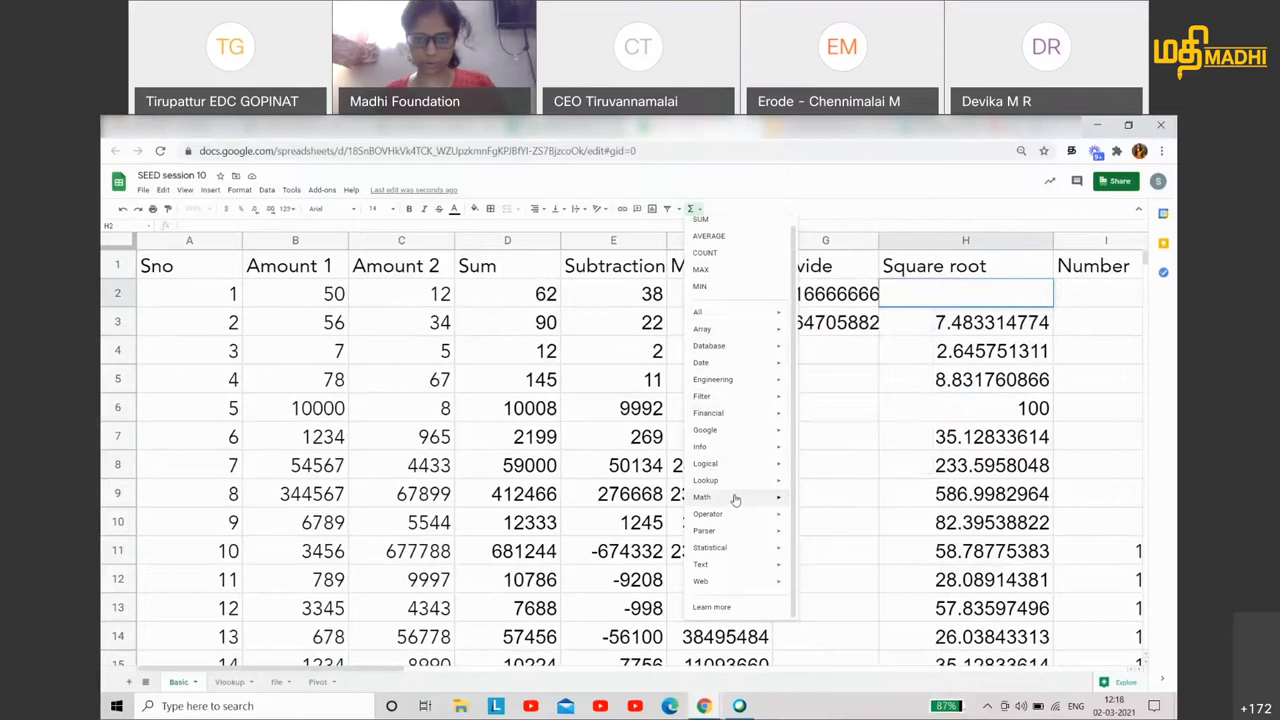
click(702, 496)
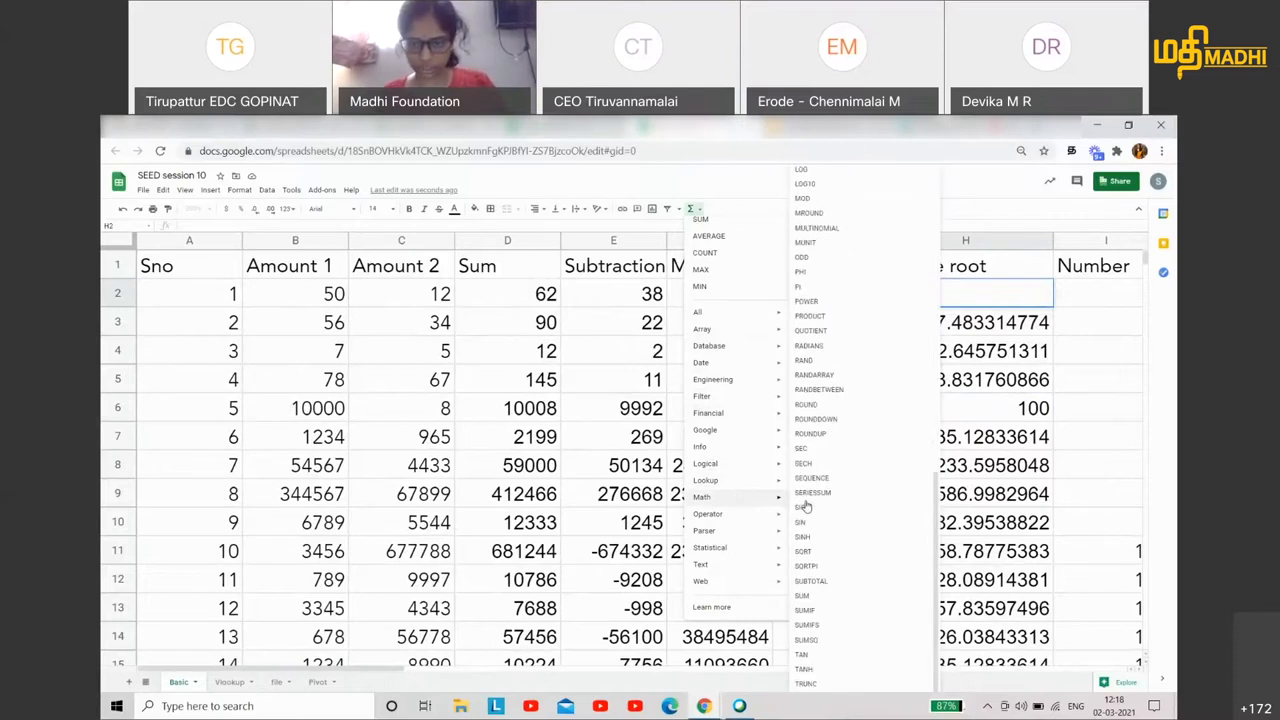
mouse_move(800, 504)
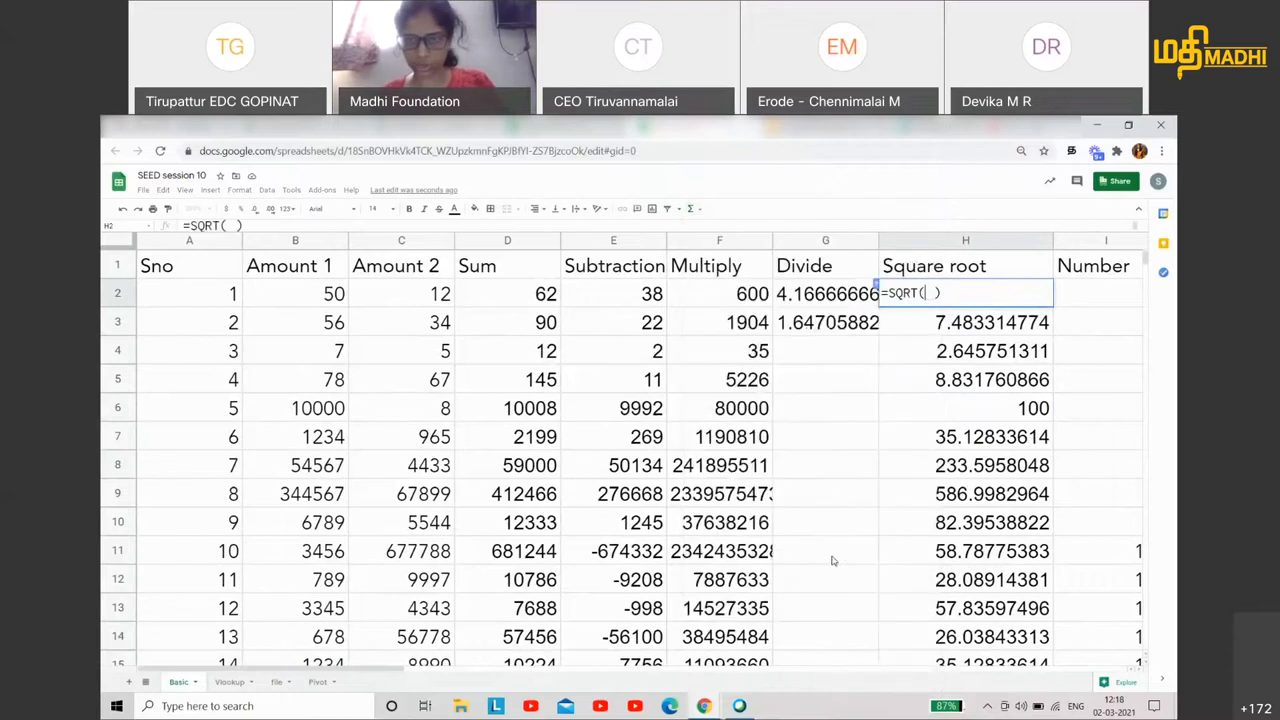
click(400, 292)
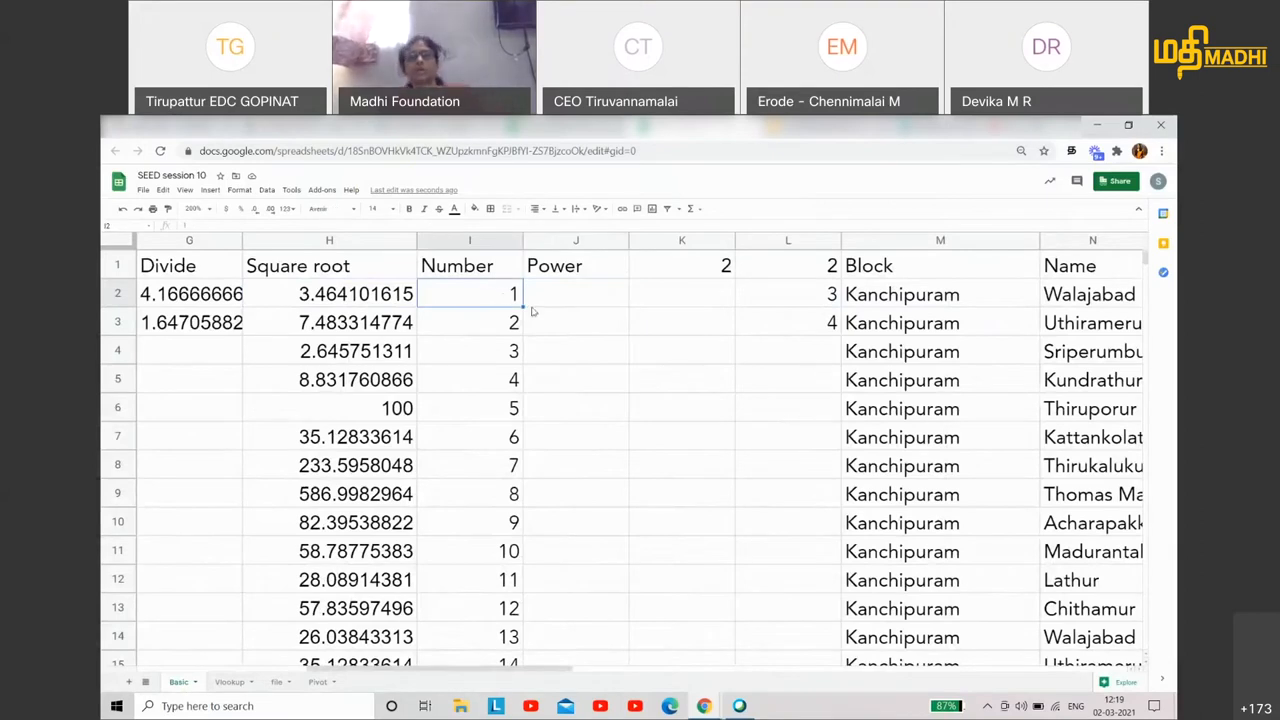
mouse_move(578, 300)
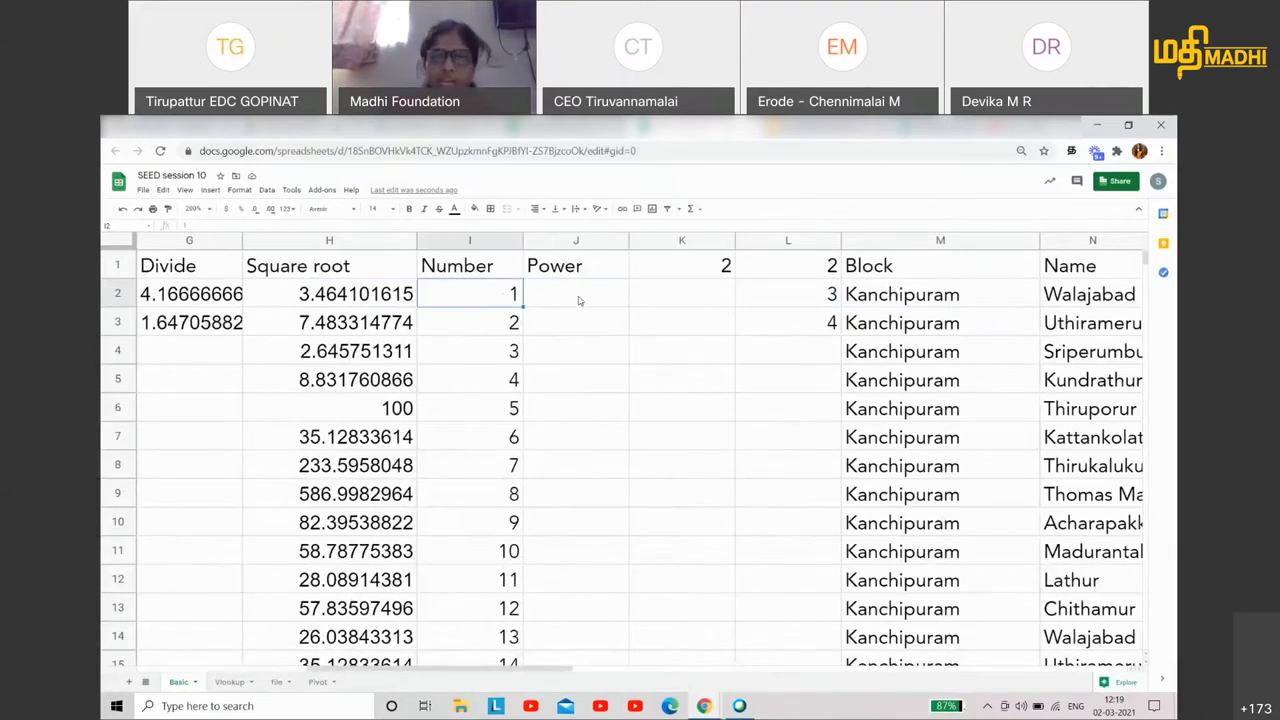
- Enter =pow(I2,...) in J2 using exponent 2 from K1, filling J2 and J3 with 1
click(682, 264)
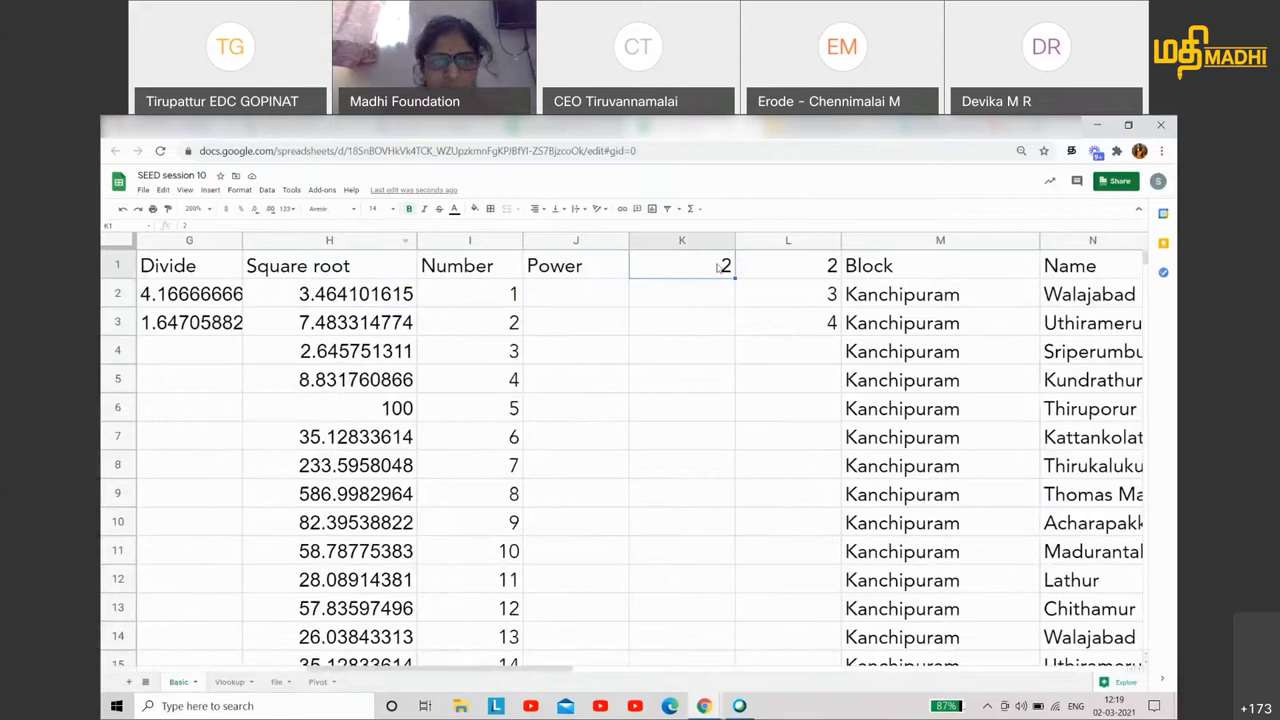
click(576, 292)
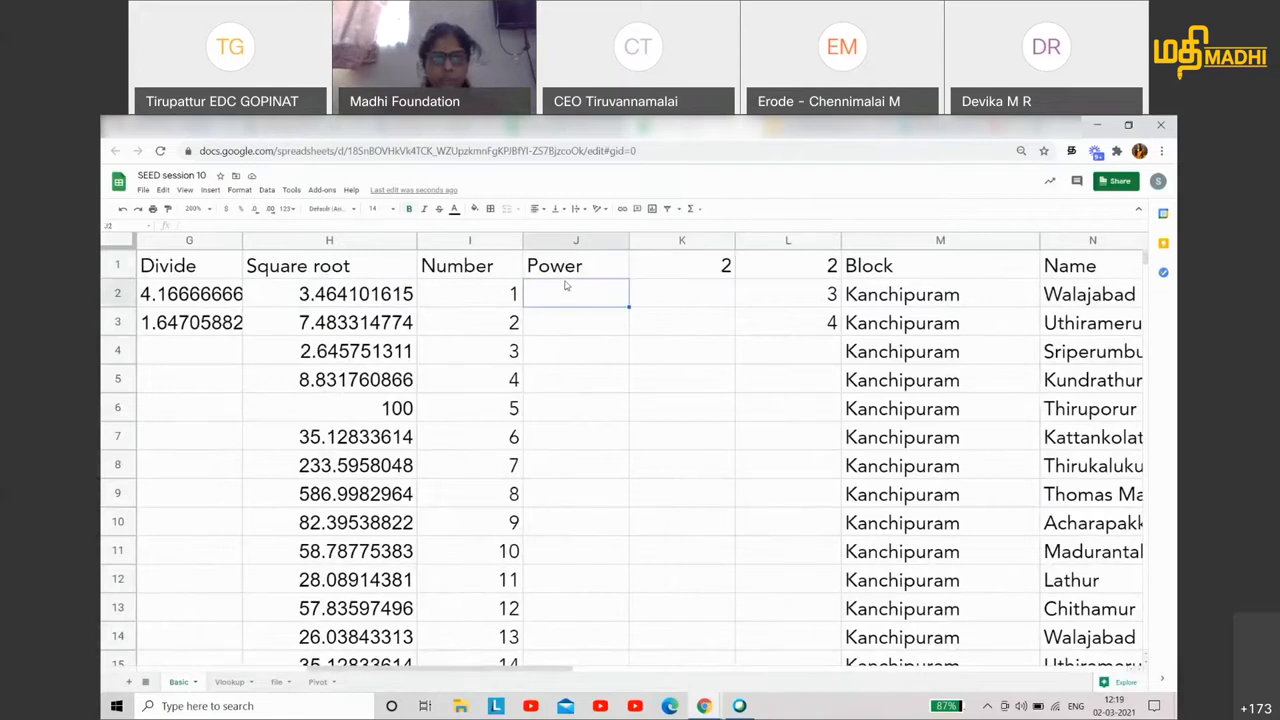
text(=)
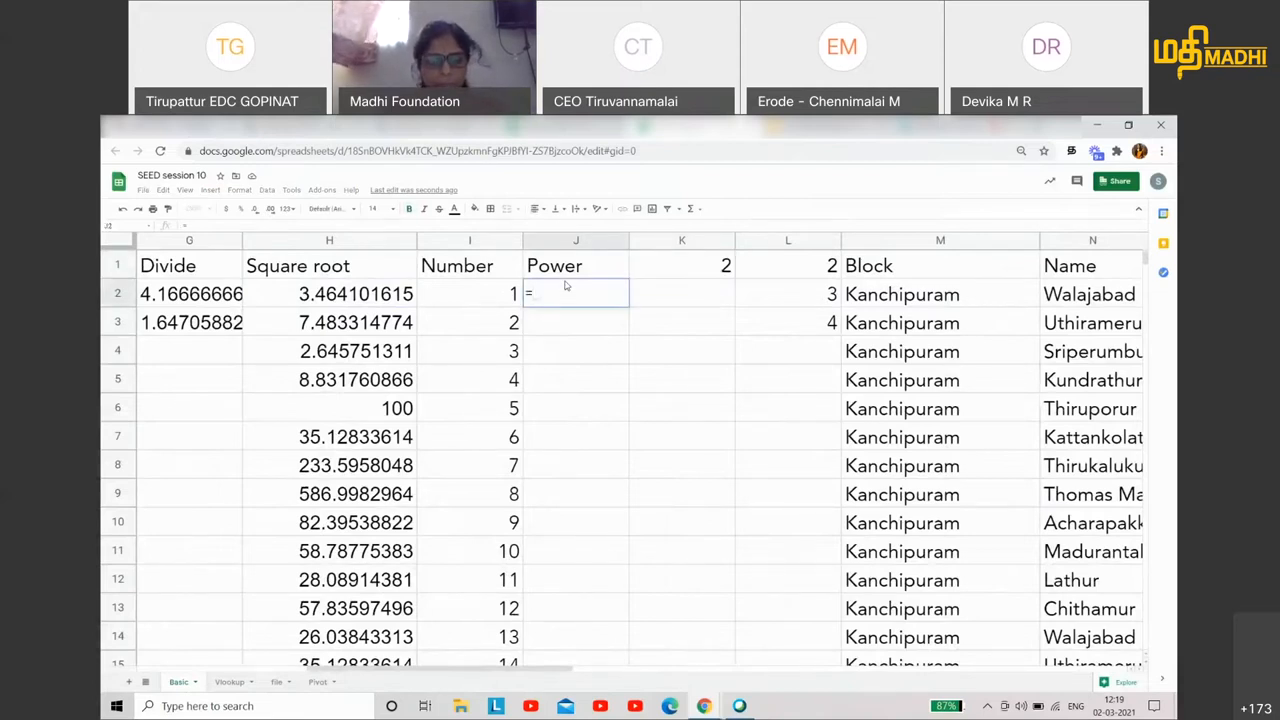
text(=pow(I2)
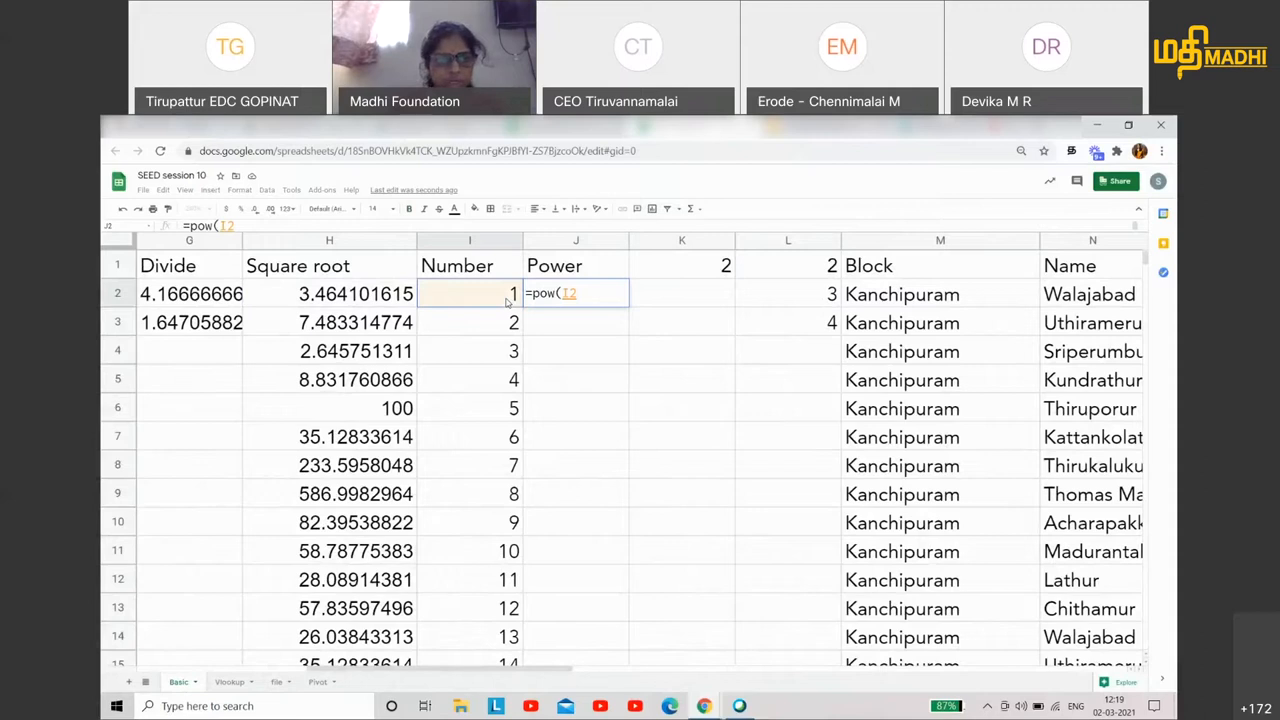
text(,K1)
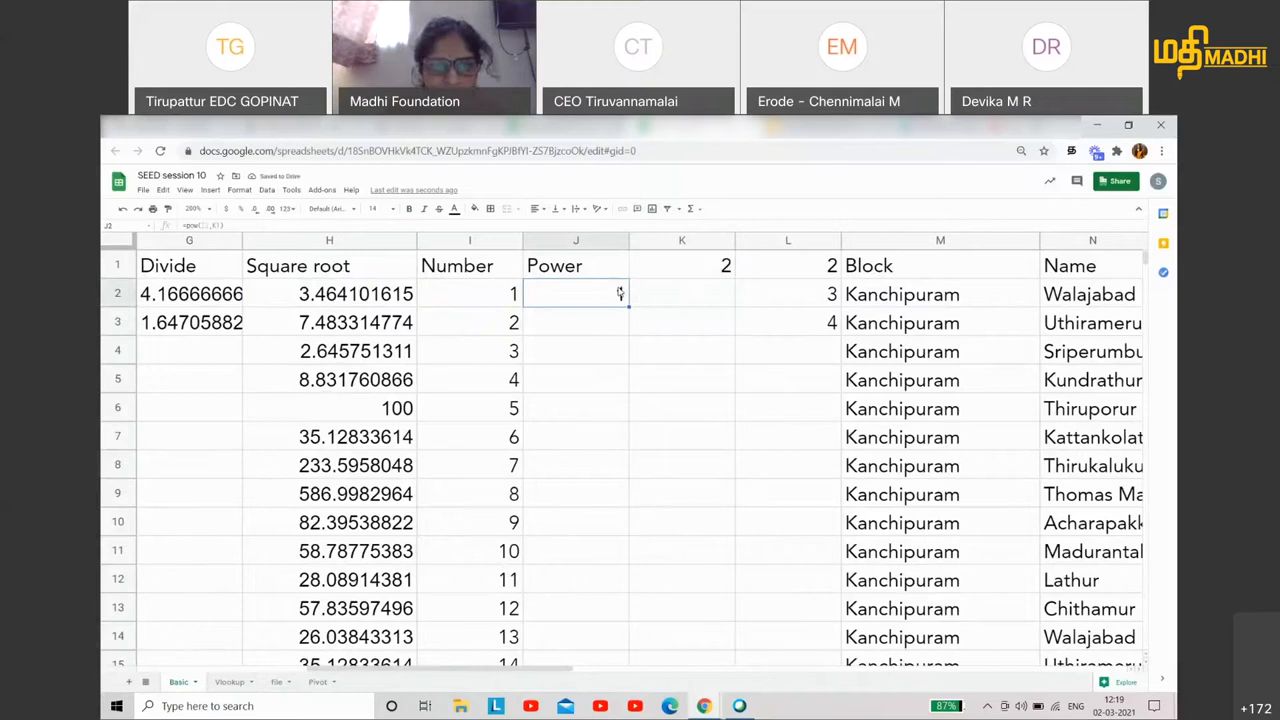
text(1)
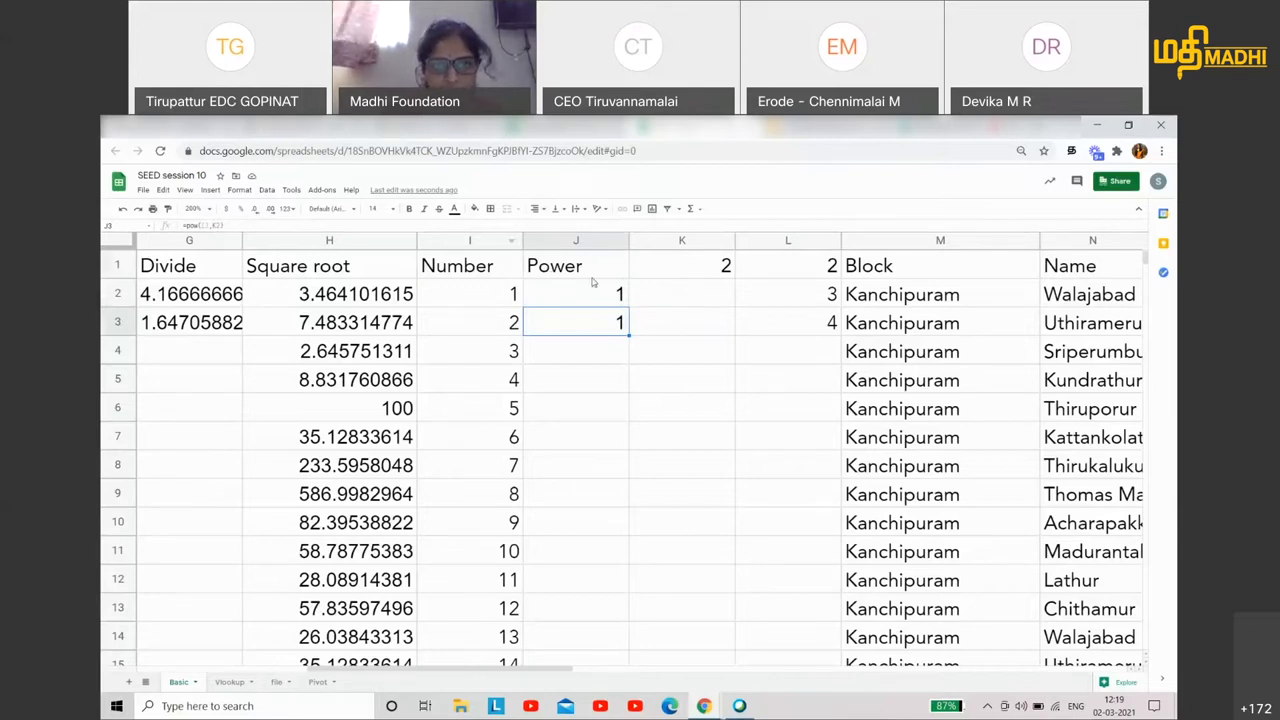
click(576, 292)
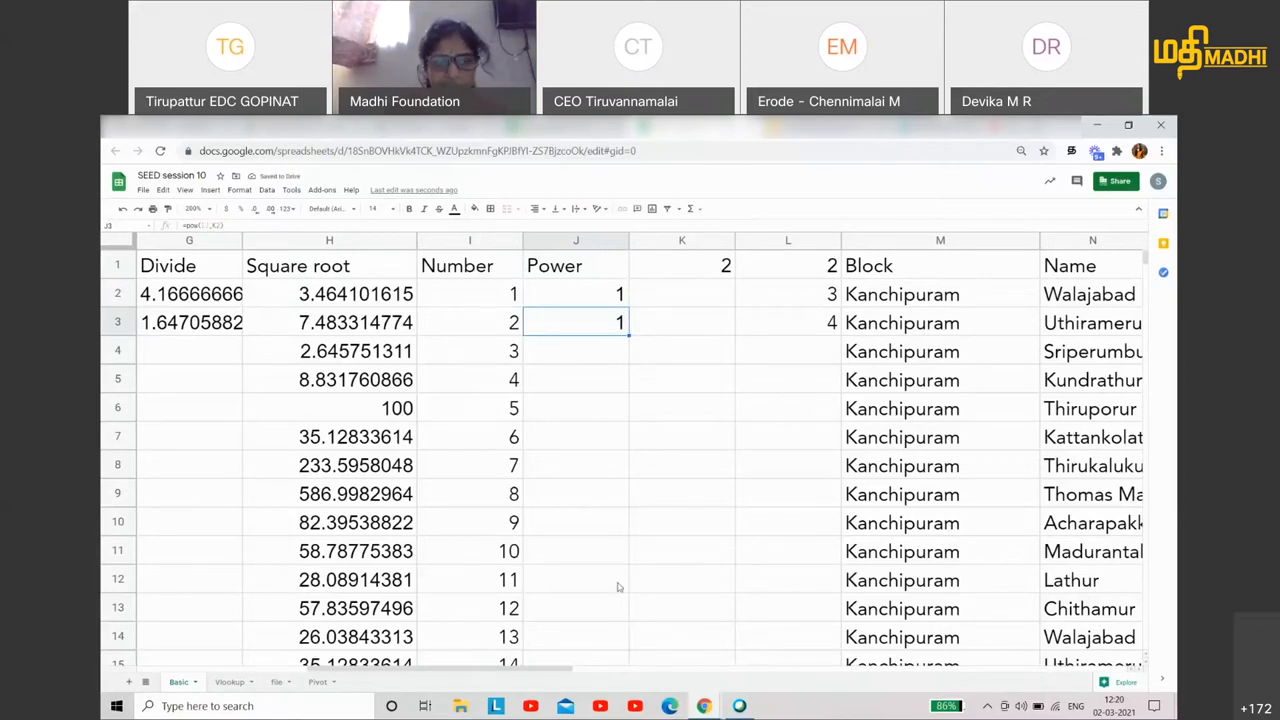
mouse_move(396, 644)
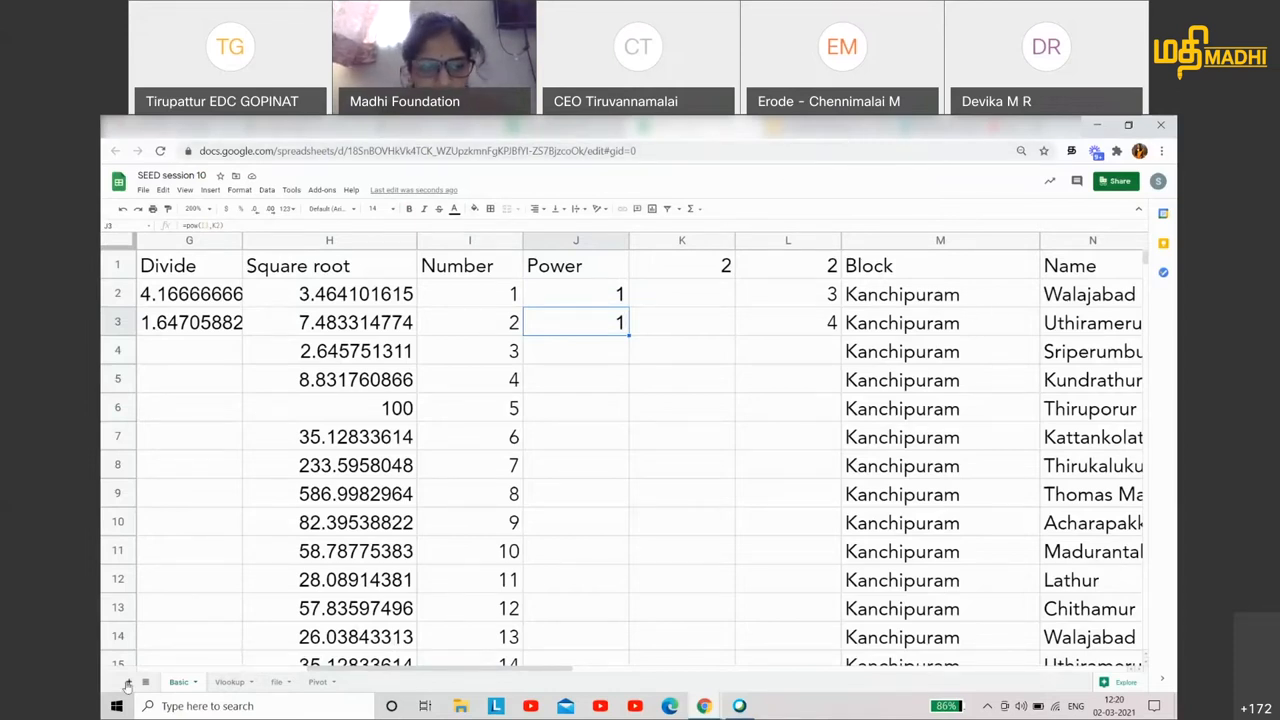
- On the blank practice sheet, write the plain text POW(I2,K2) in A1
click(128, 680)
text(P)
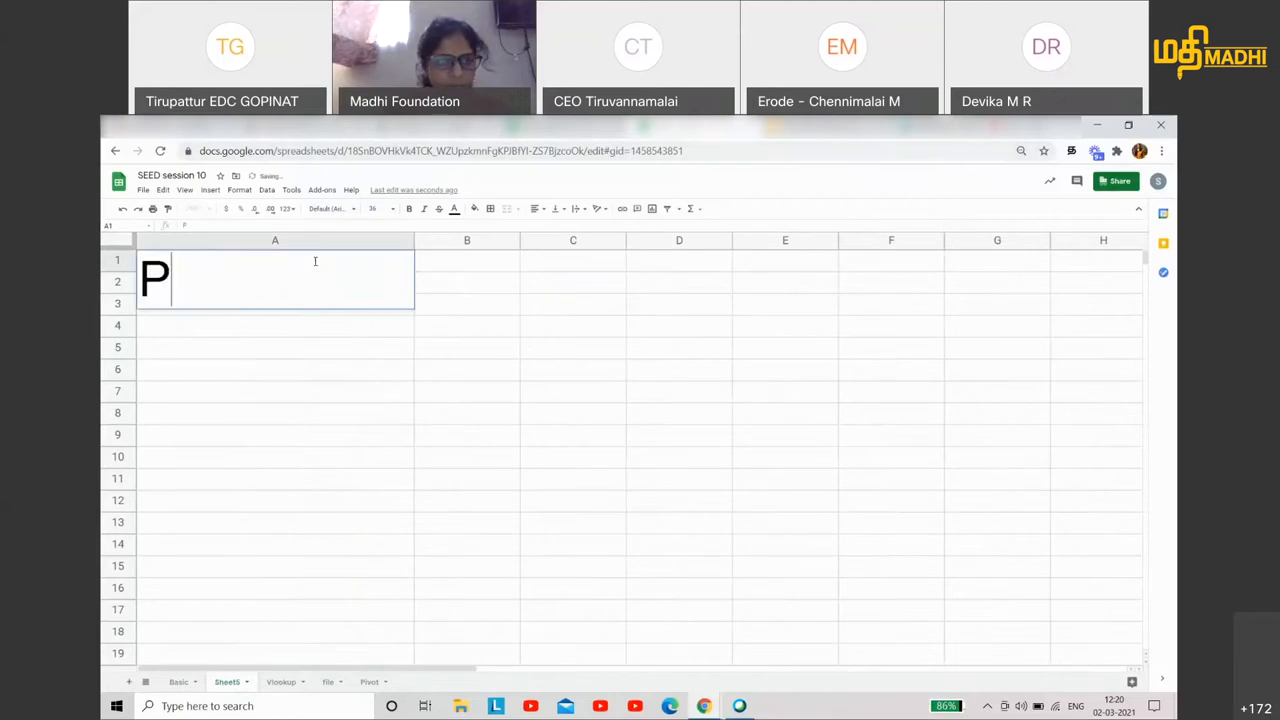
text(OW()
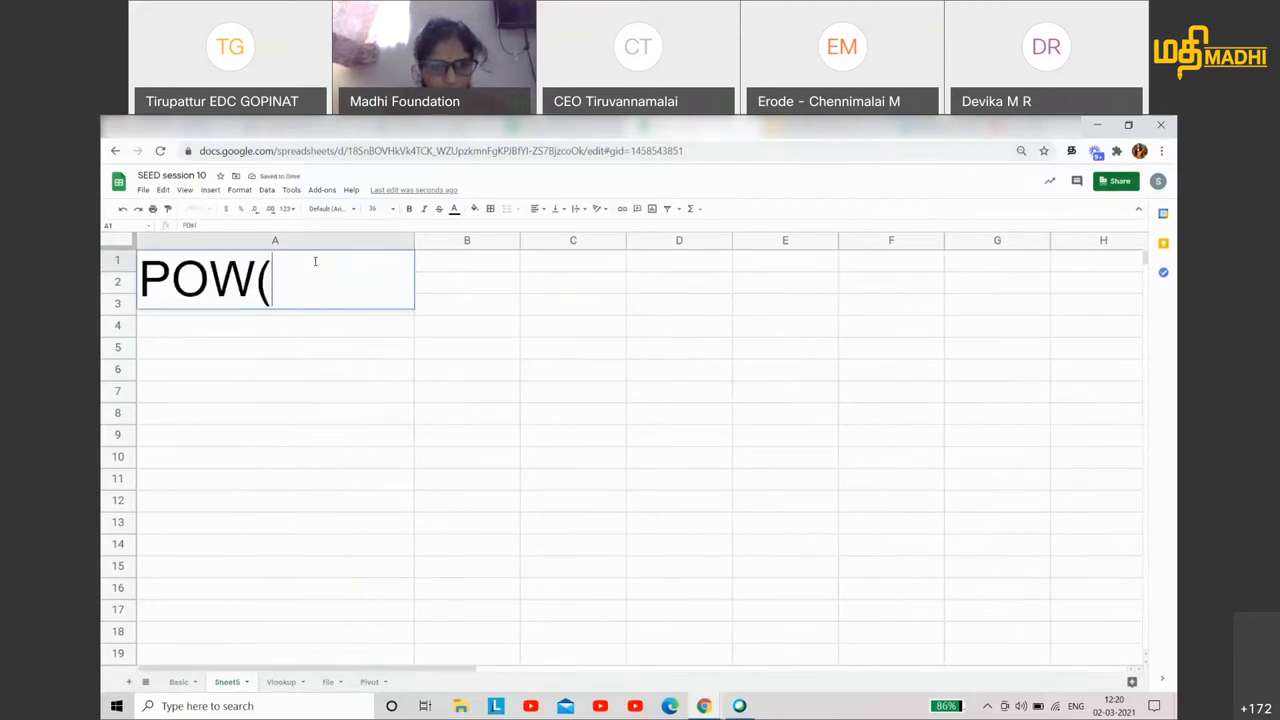
text(I2)
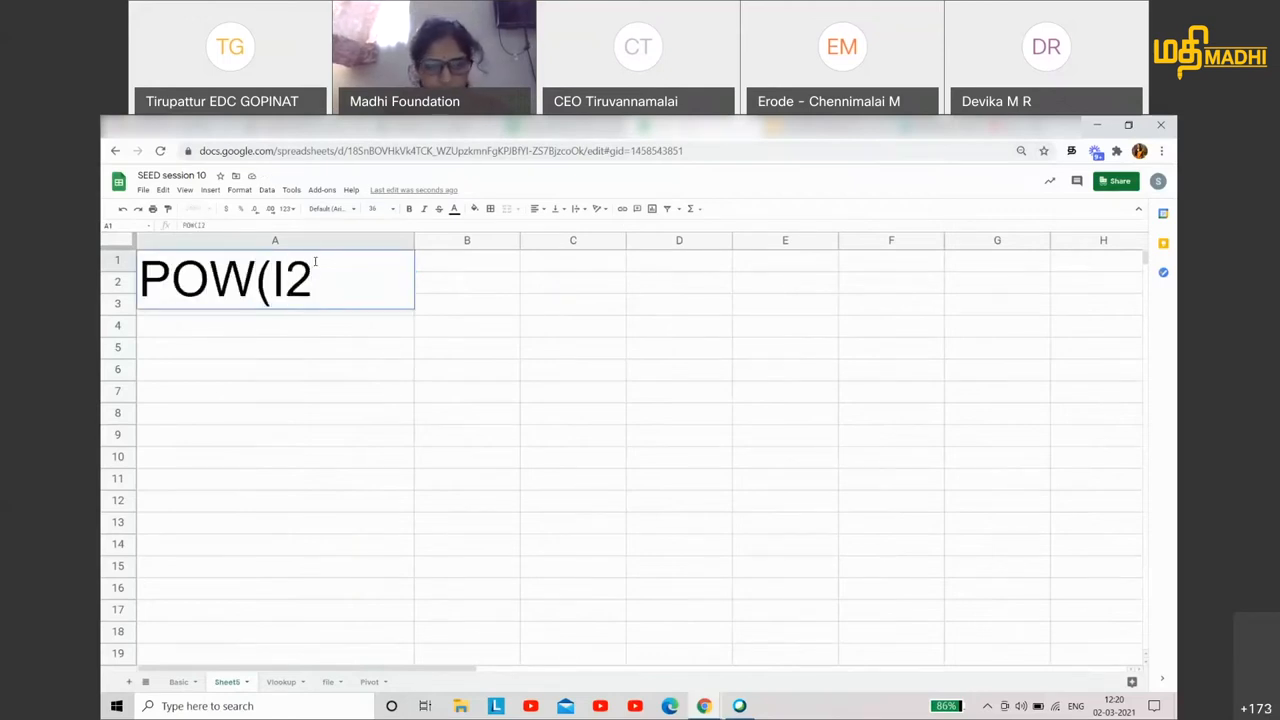
text(,K1)
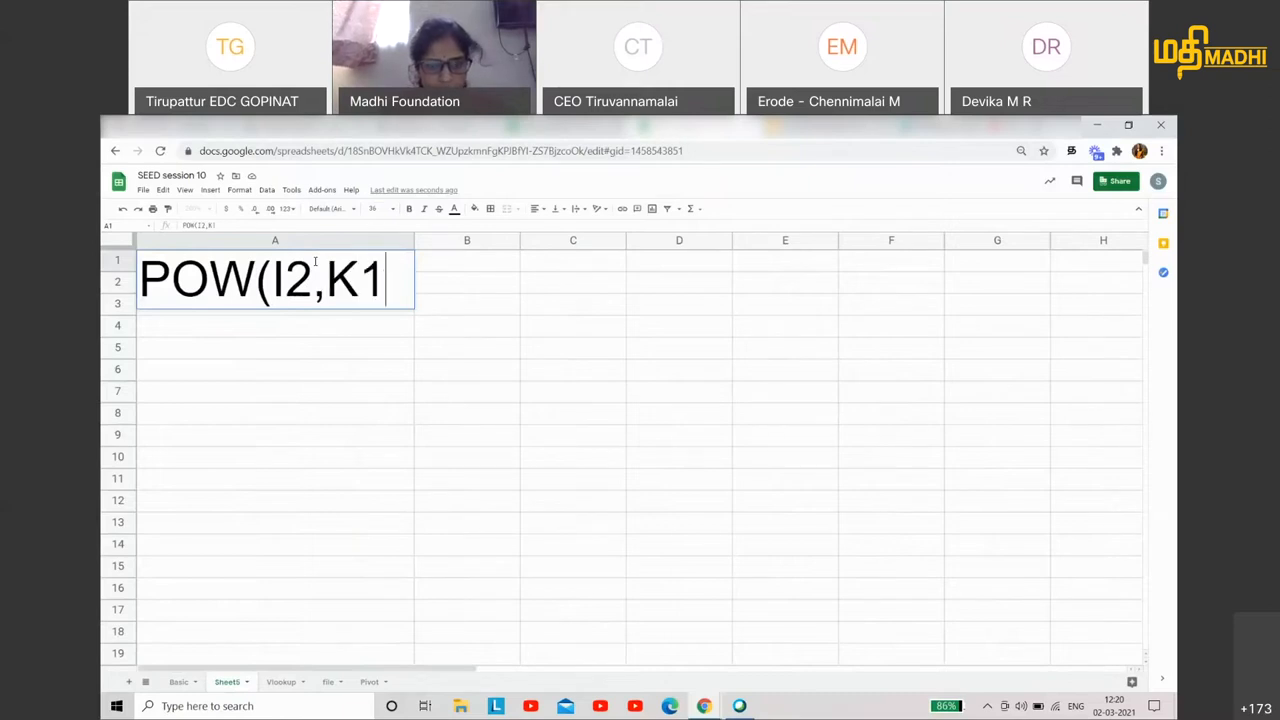
text(2))
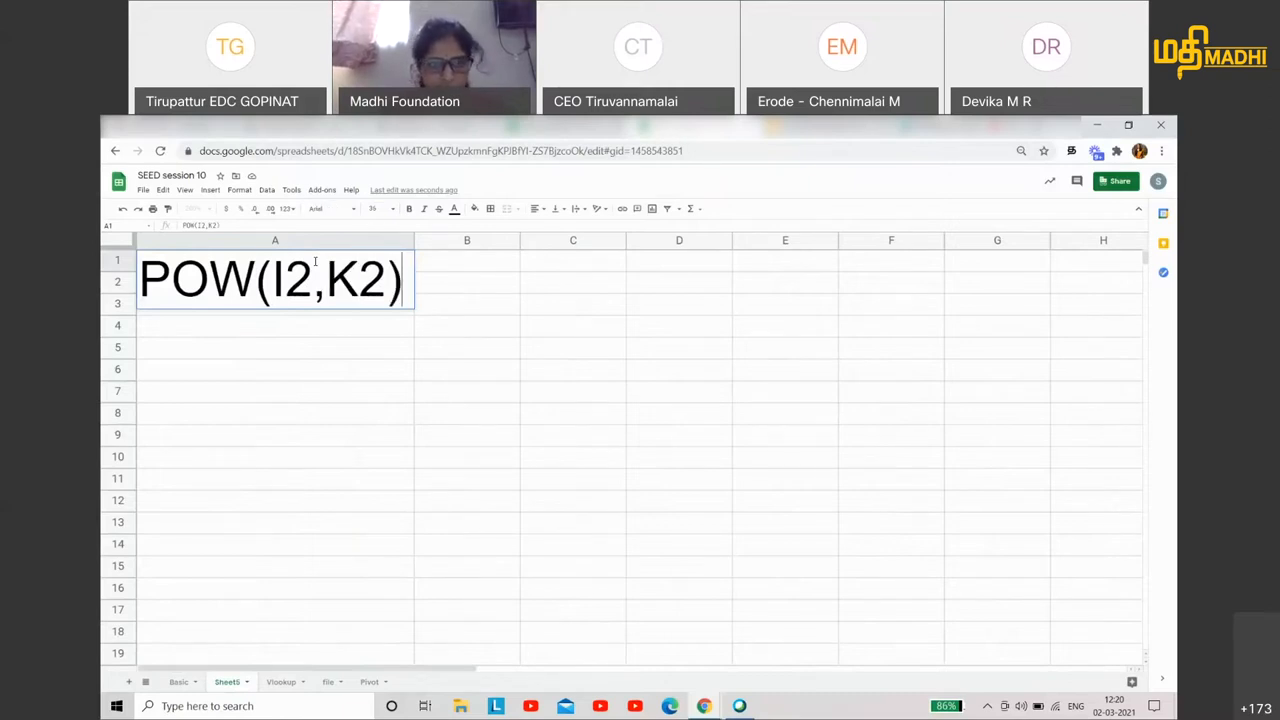
key(Return)
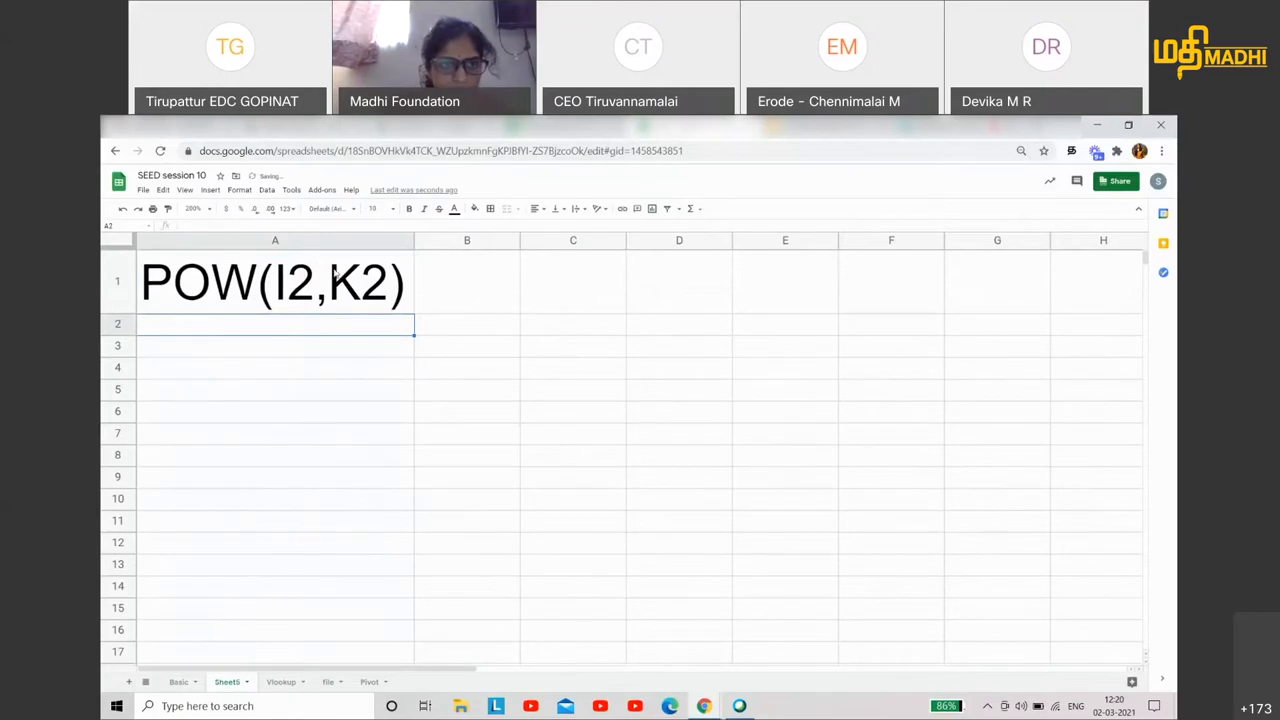
- Write POW(I3,K3) in A2 with a taller row for large text
click(276, 280)
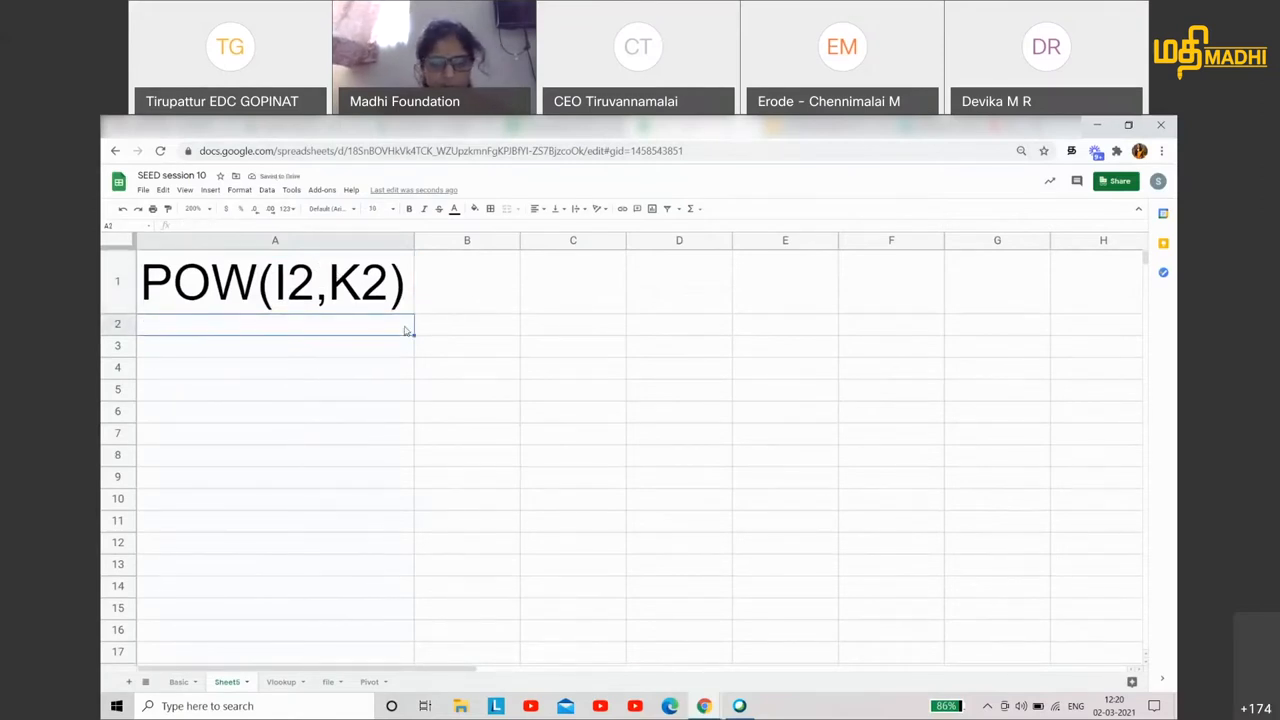
text(POW)
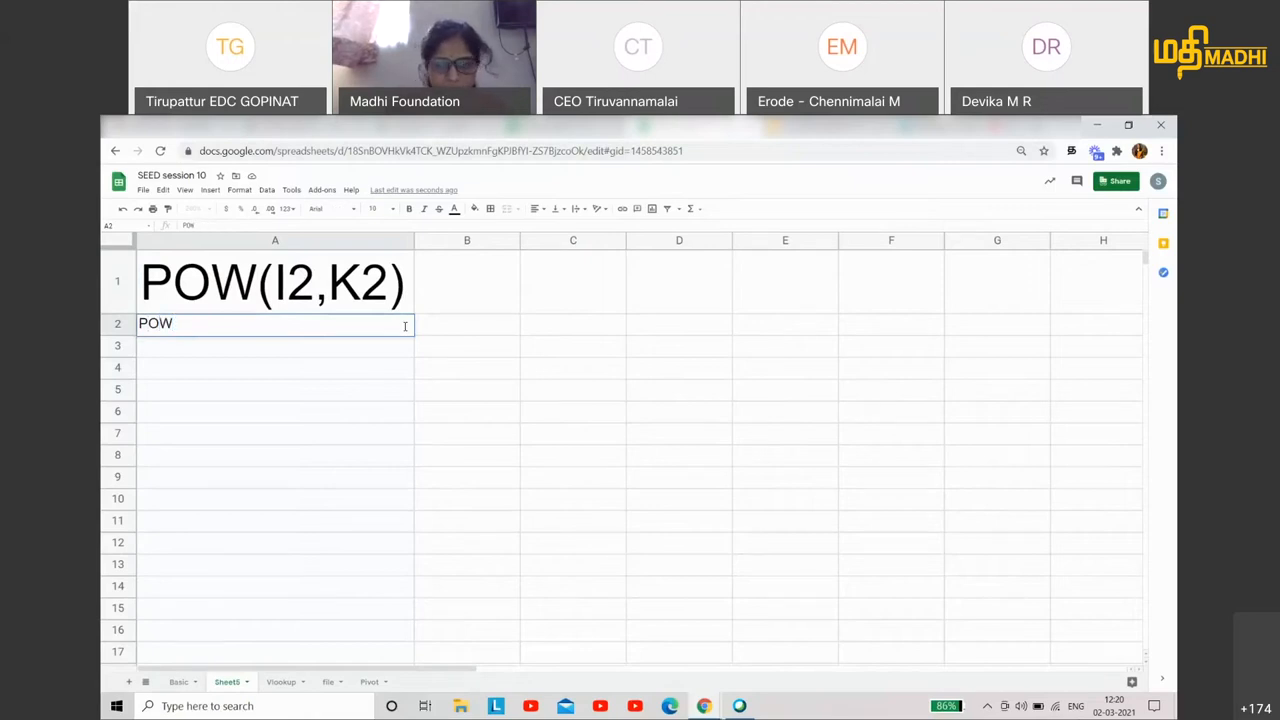
key(Delete)
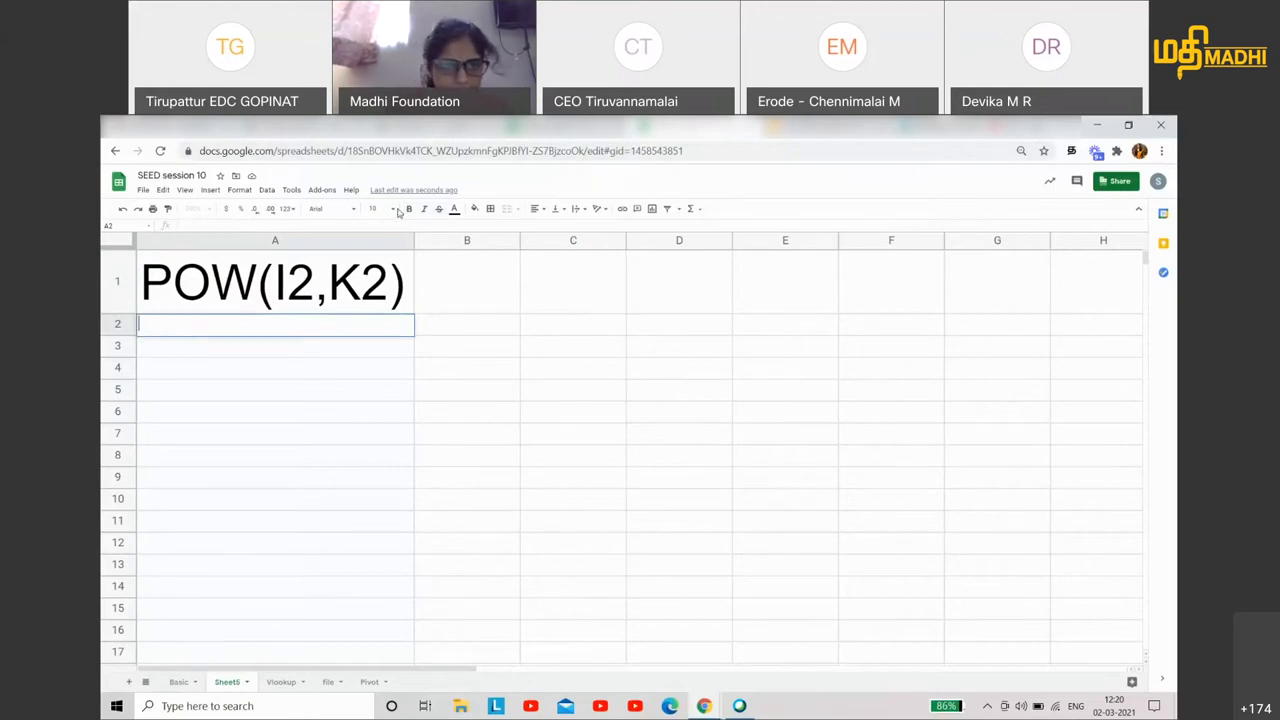
drag(276, 324, 276, 368)
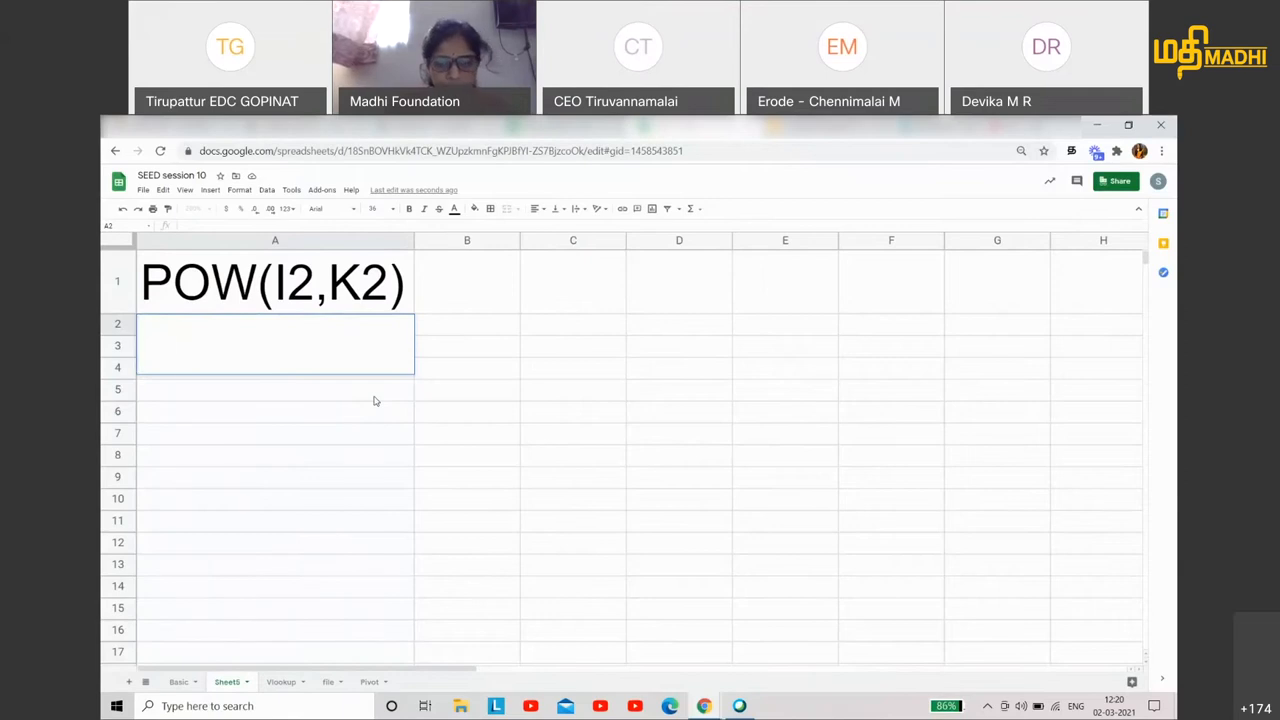
text(POW*)
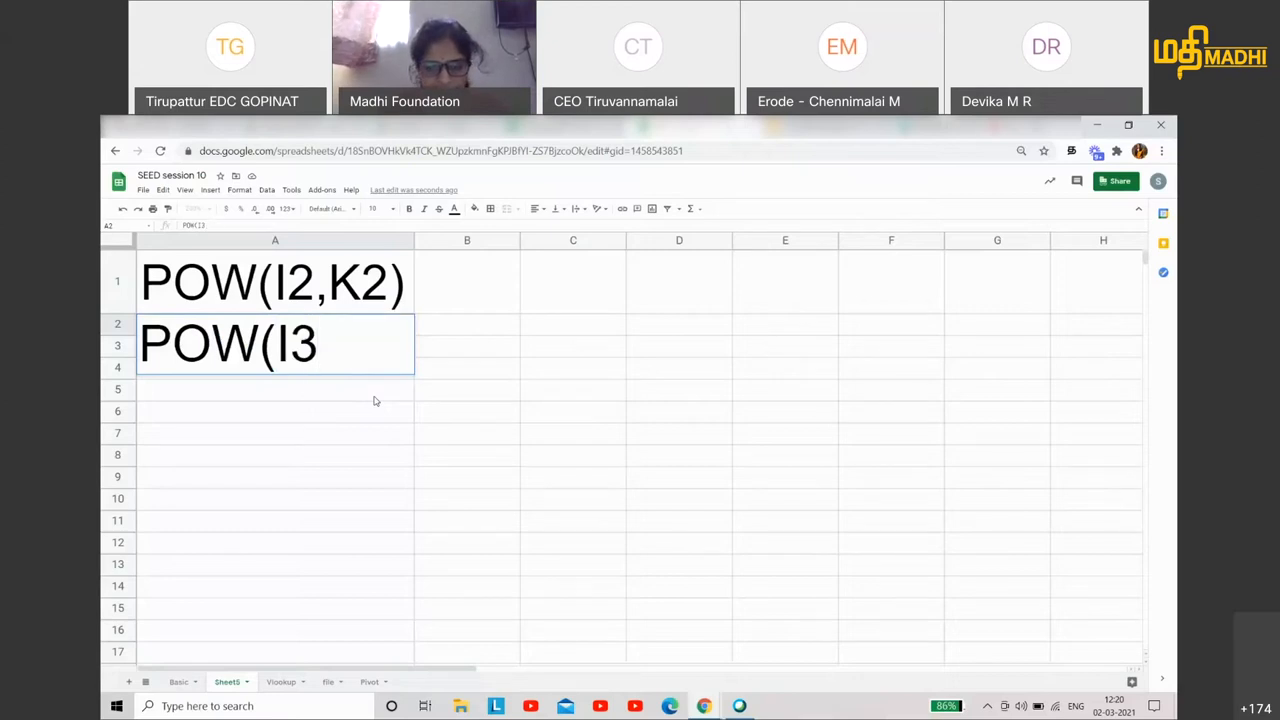
text(,K3))
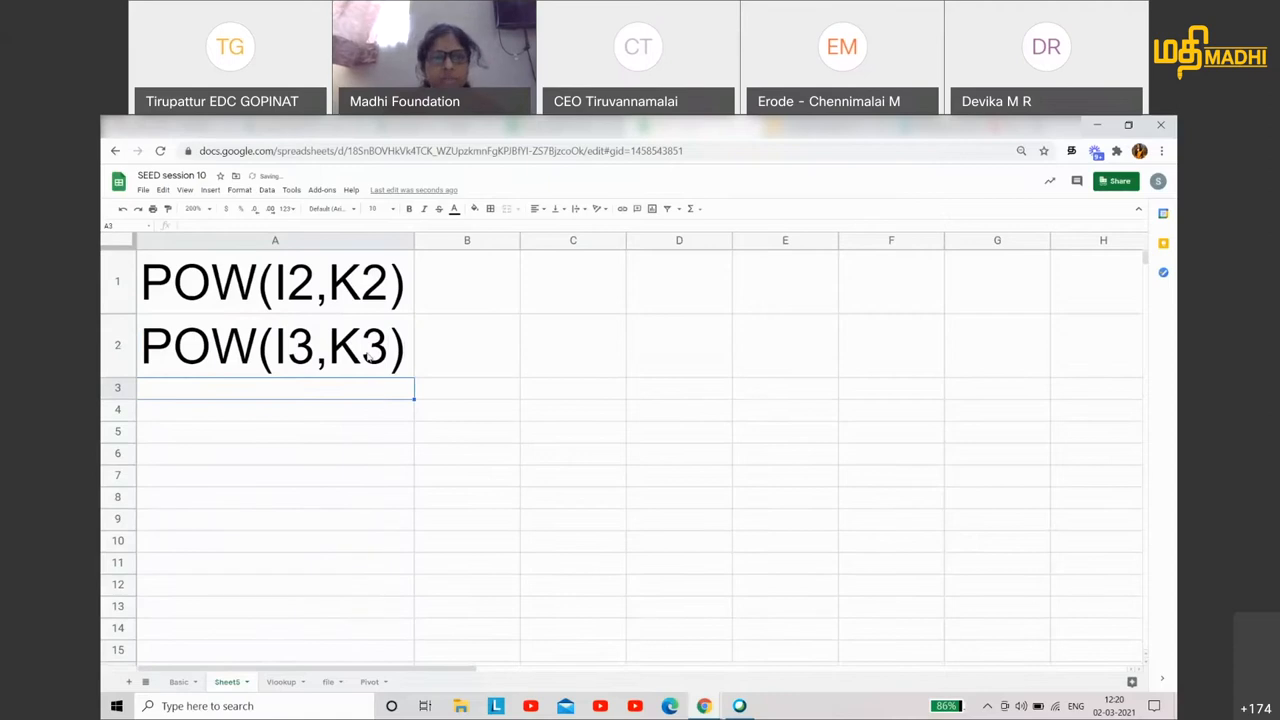
click(274, 280)
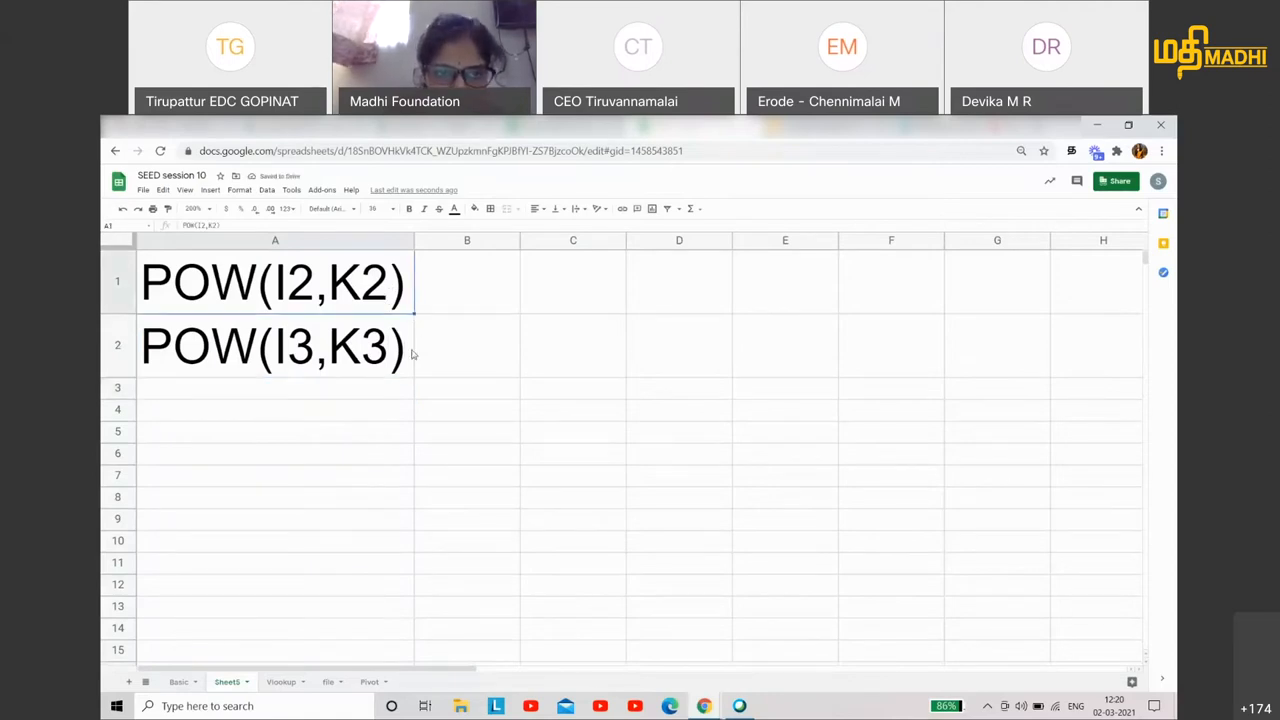
mouse_move(408, 444)
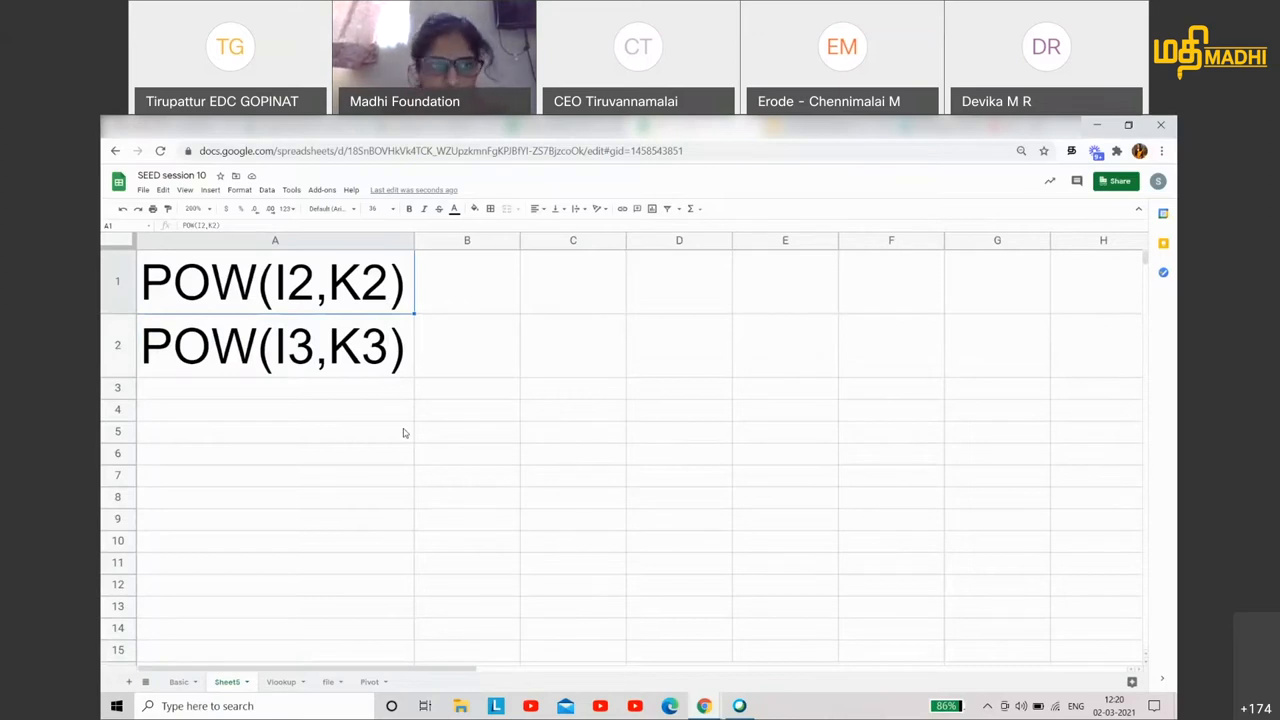
- Select column A of the practice sheet, then move the selection to B1
click(276, 240)
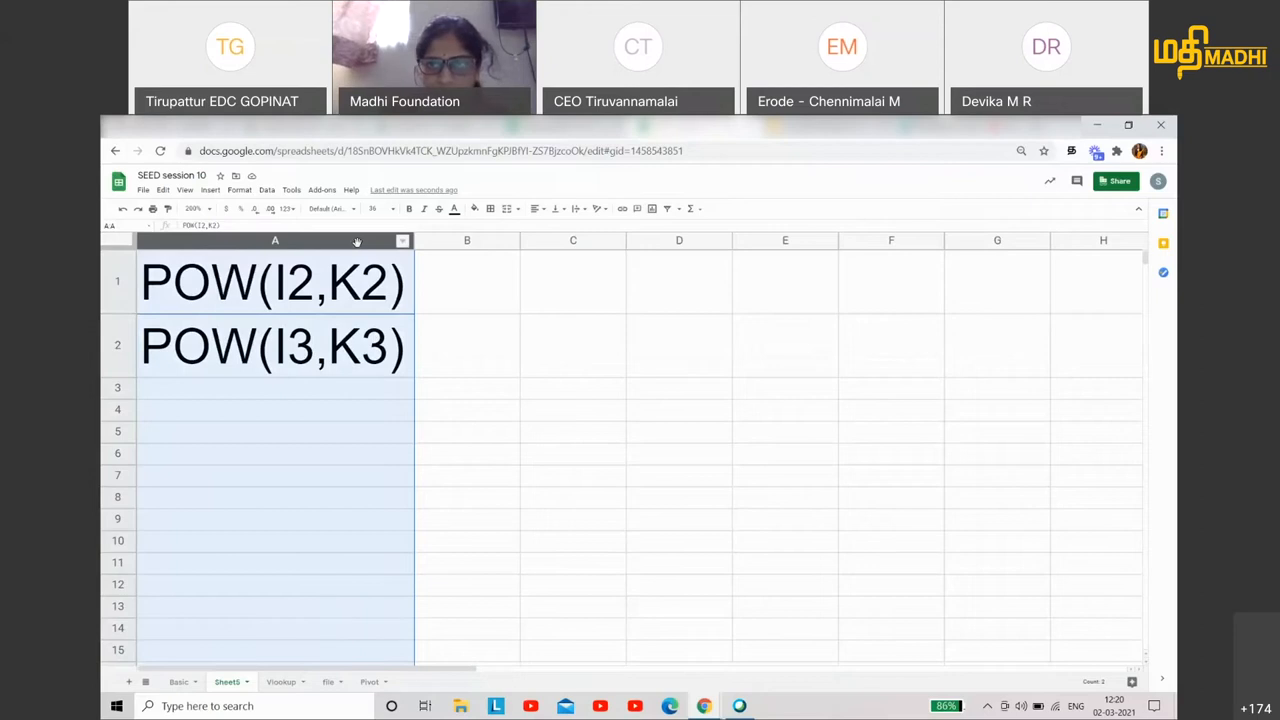
mouse_move(392, 316)
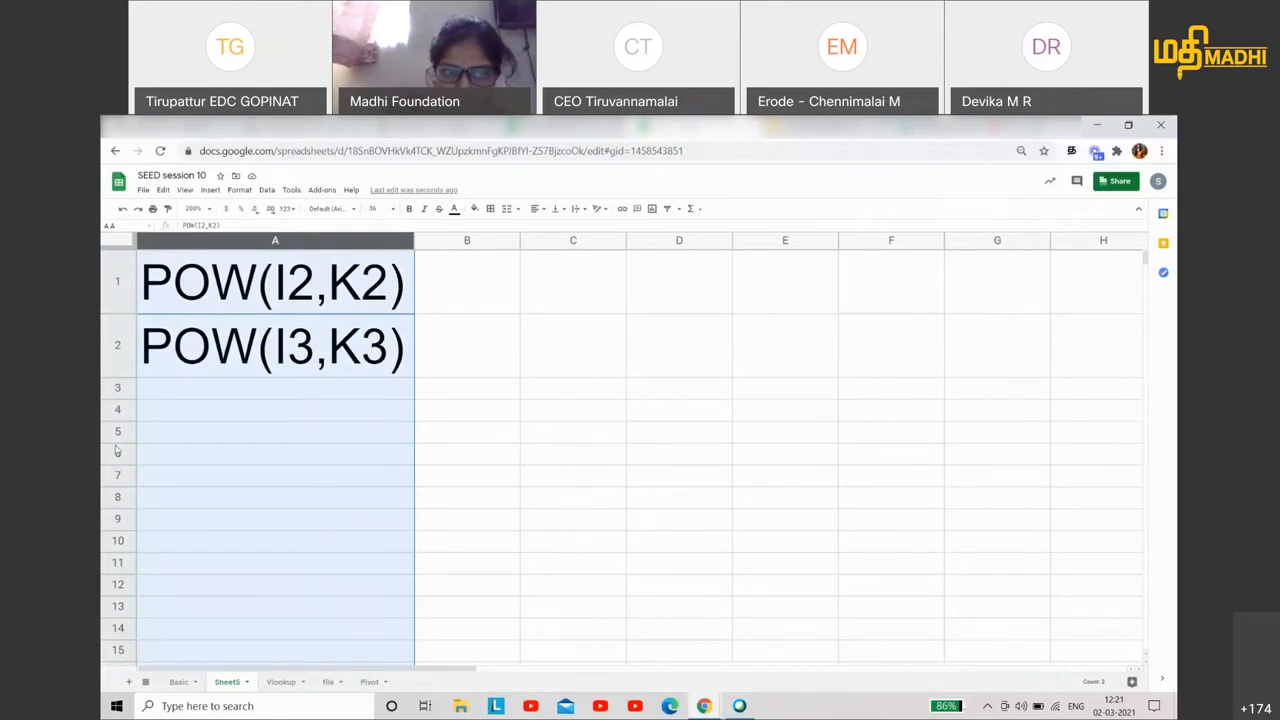
click(276, 280)
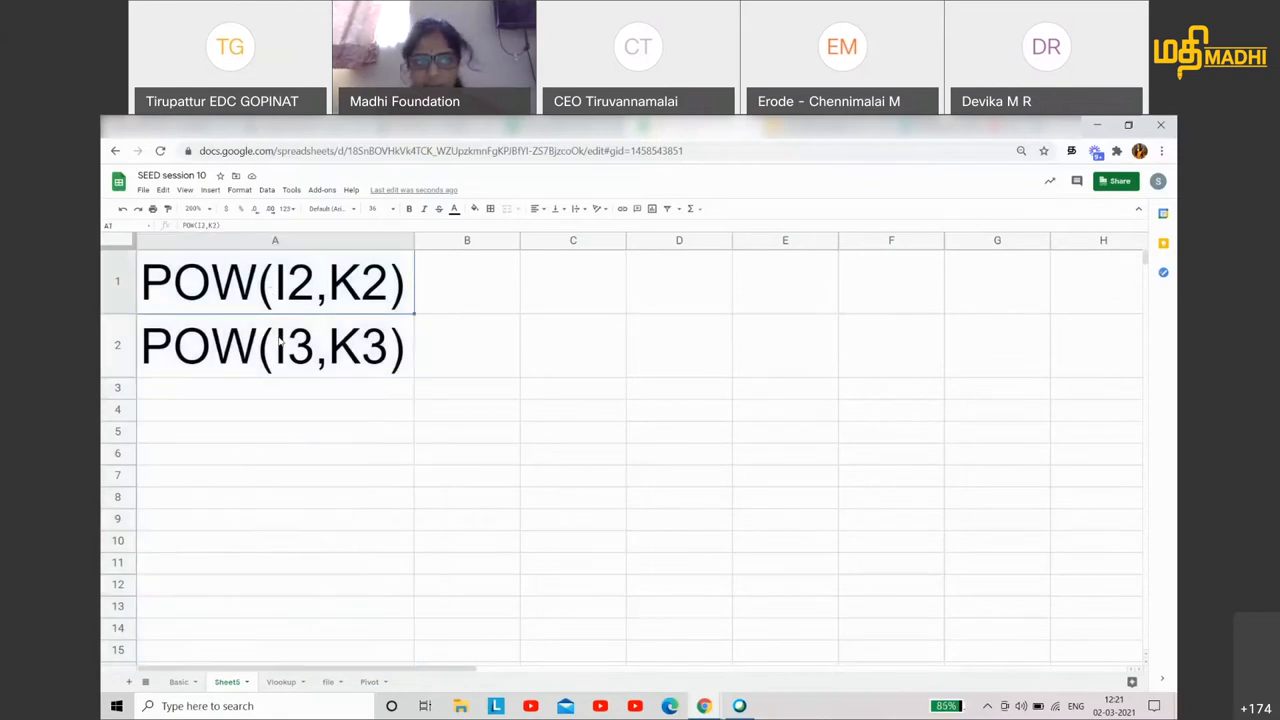
click(276, 344)
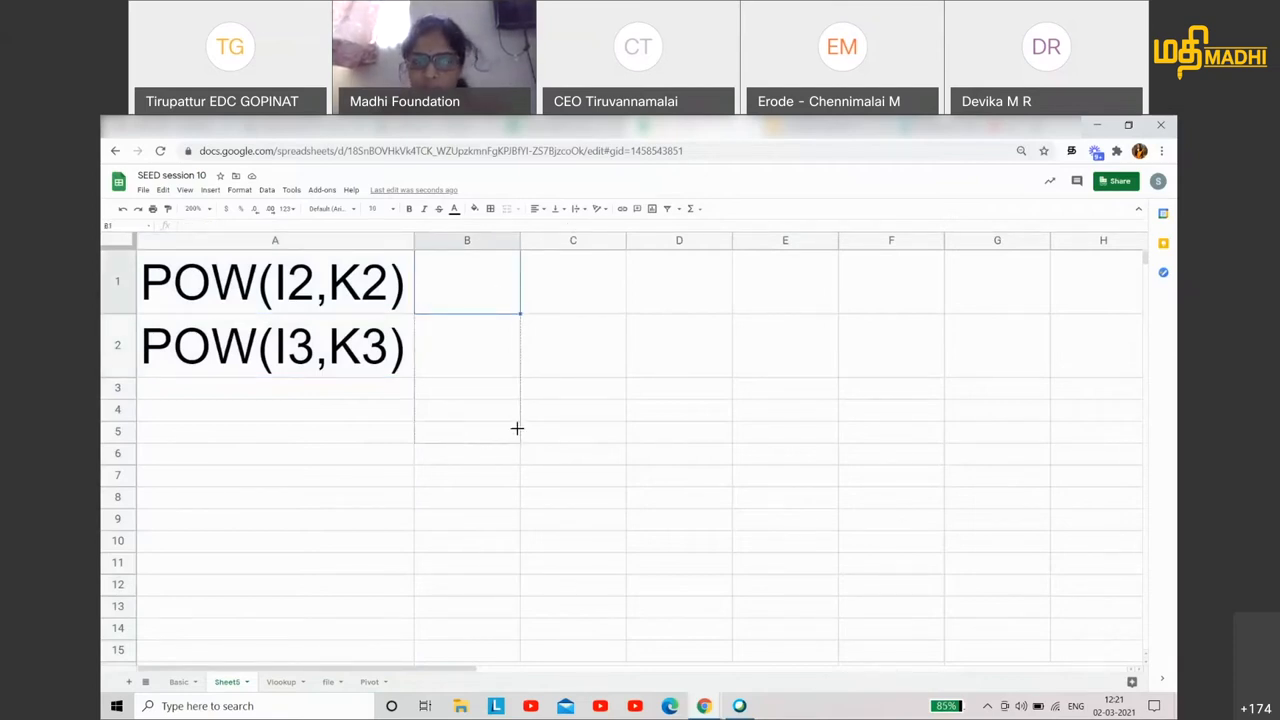
- Back on the main sheet, put =pow(I2,K1) in J2 under Power
drag(468, 280, 468, 476)
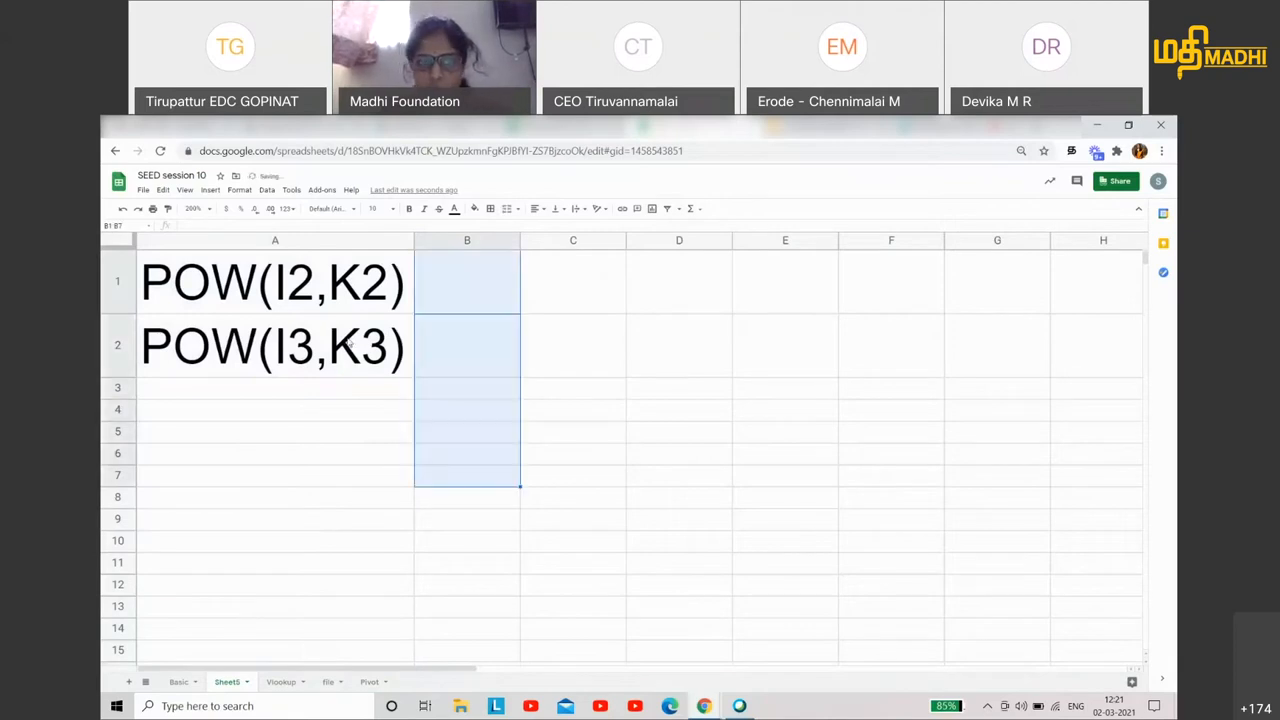
click(276, 344)
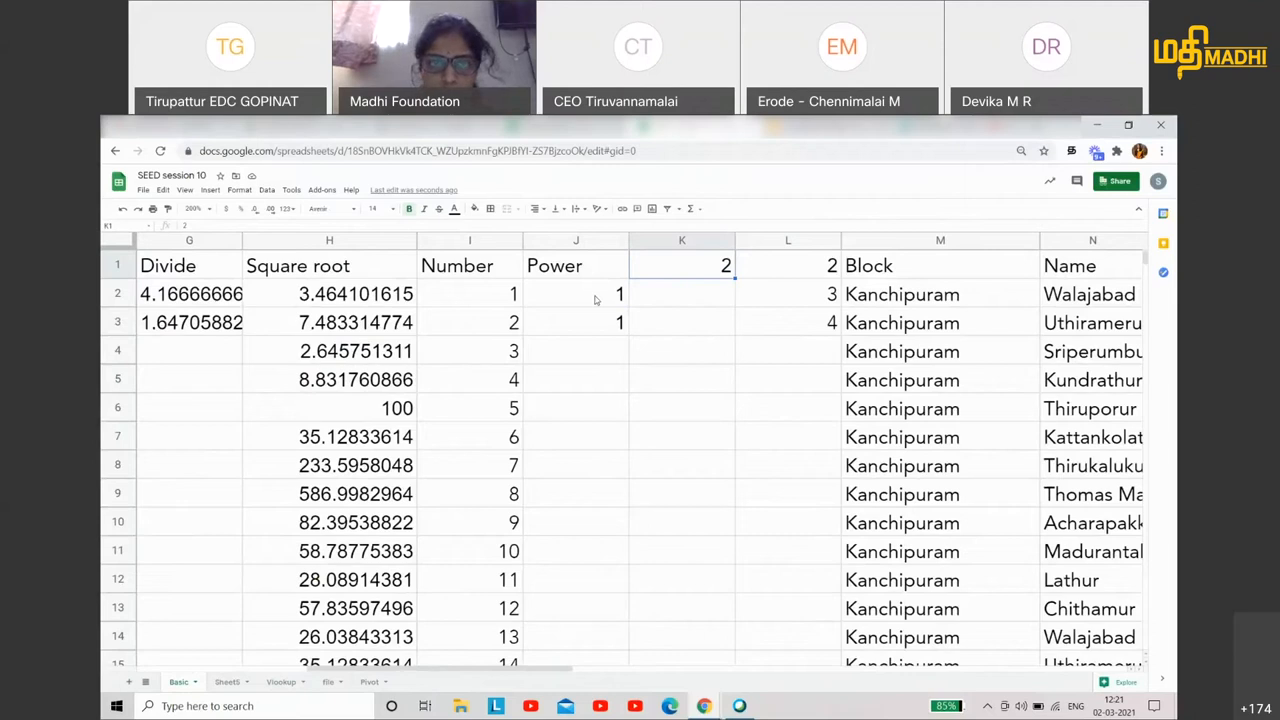
text(=pow(I2,K1))
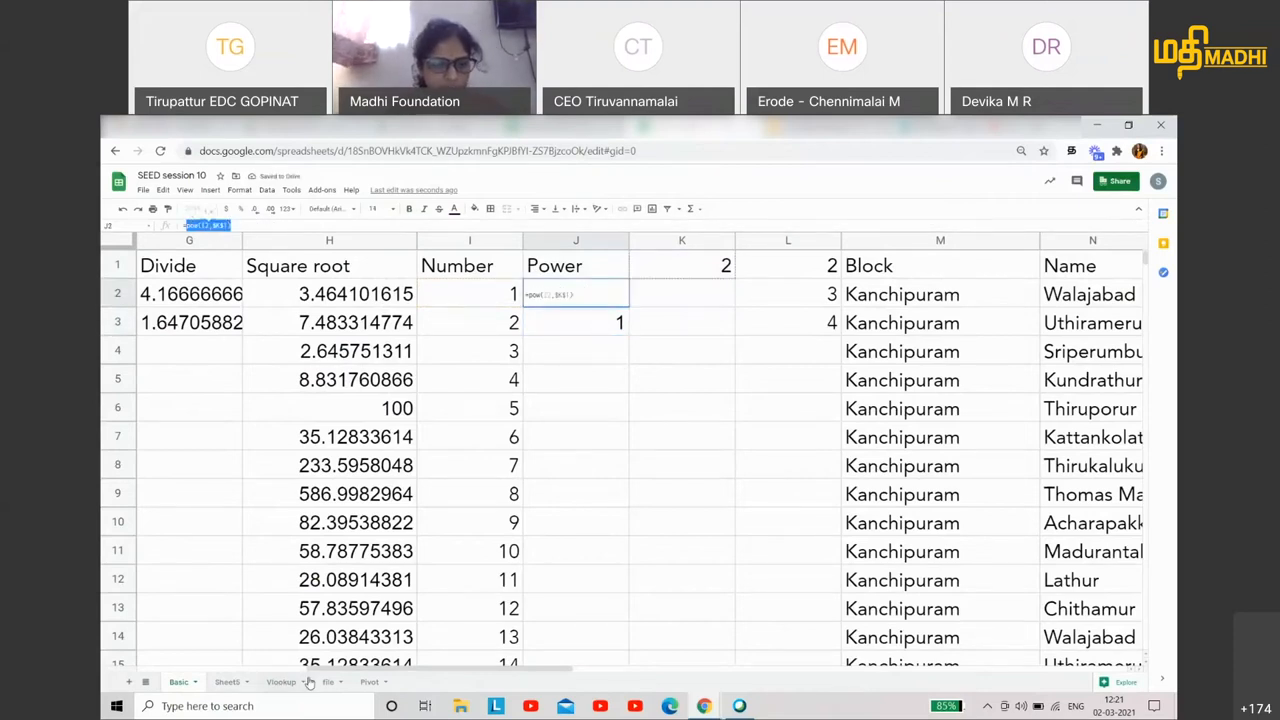
click(228, 680)
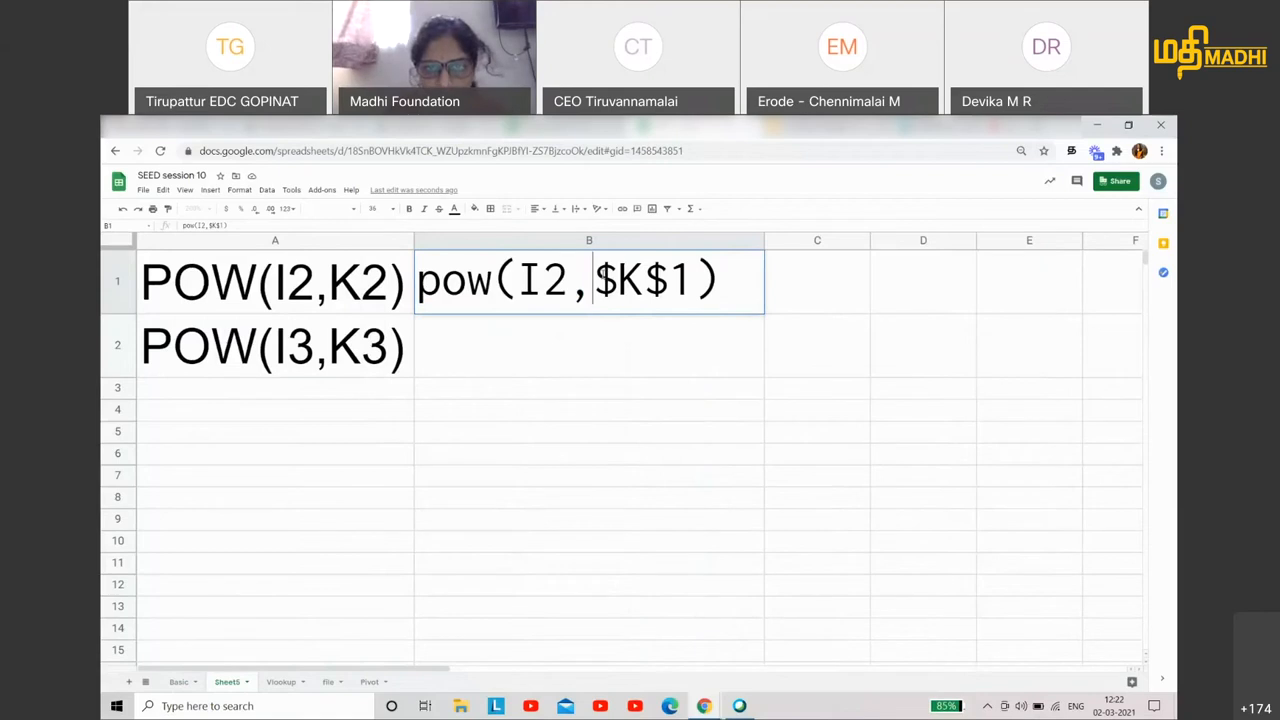
- Review the Power column squares (1, 4, 9…169), checking J3, Number values and exponent 2 in K1
double_click(644, 280)
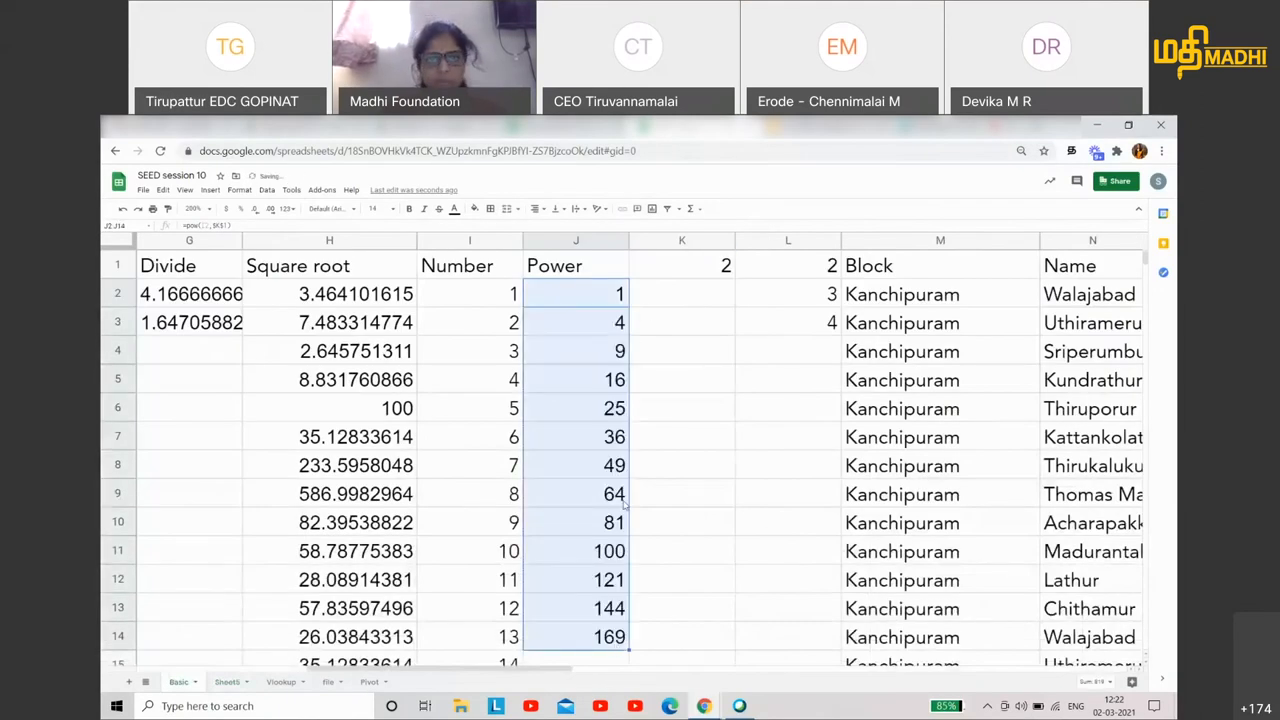
click(576, 322)
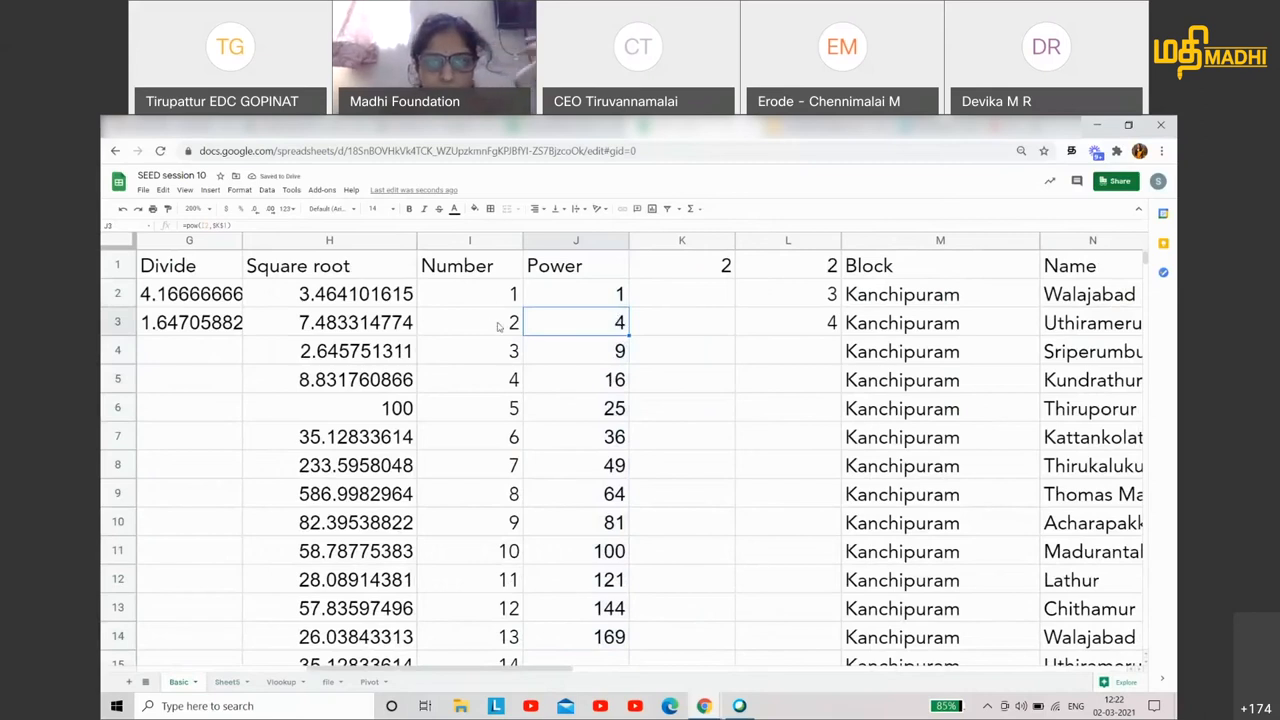
click(468, 380)
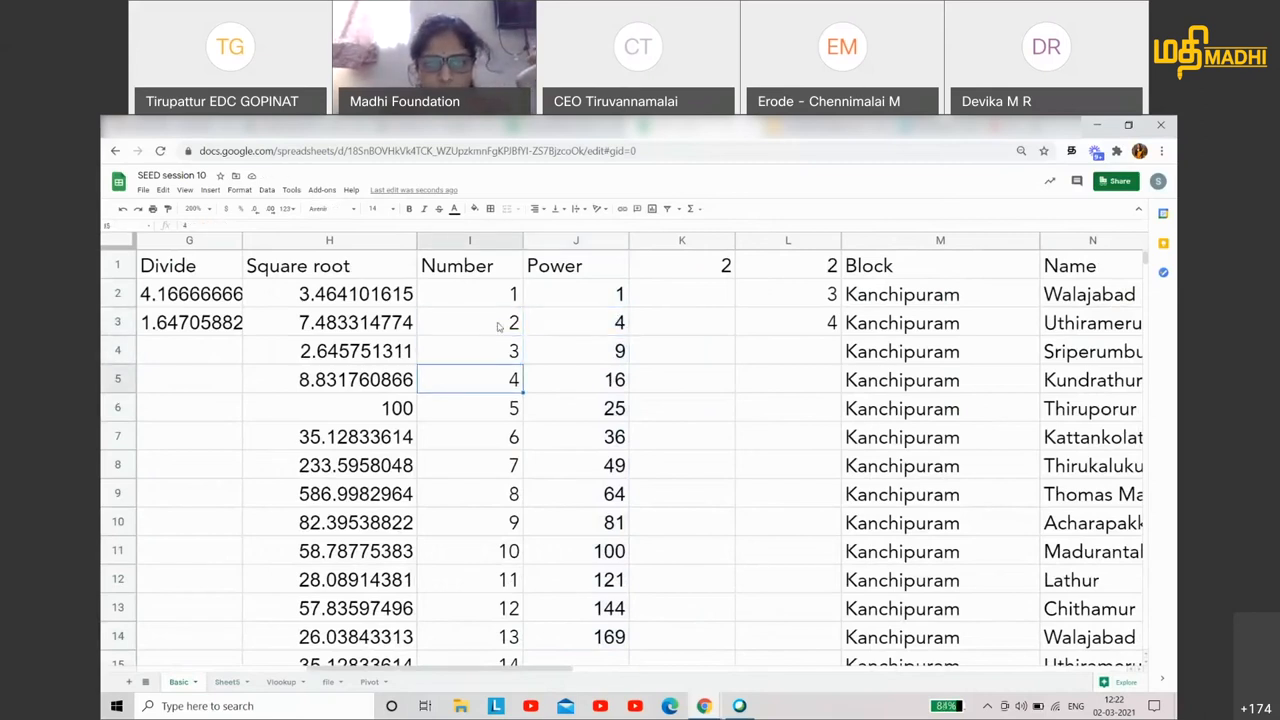
click(468, 436)
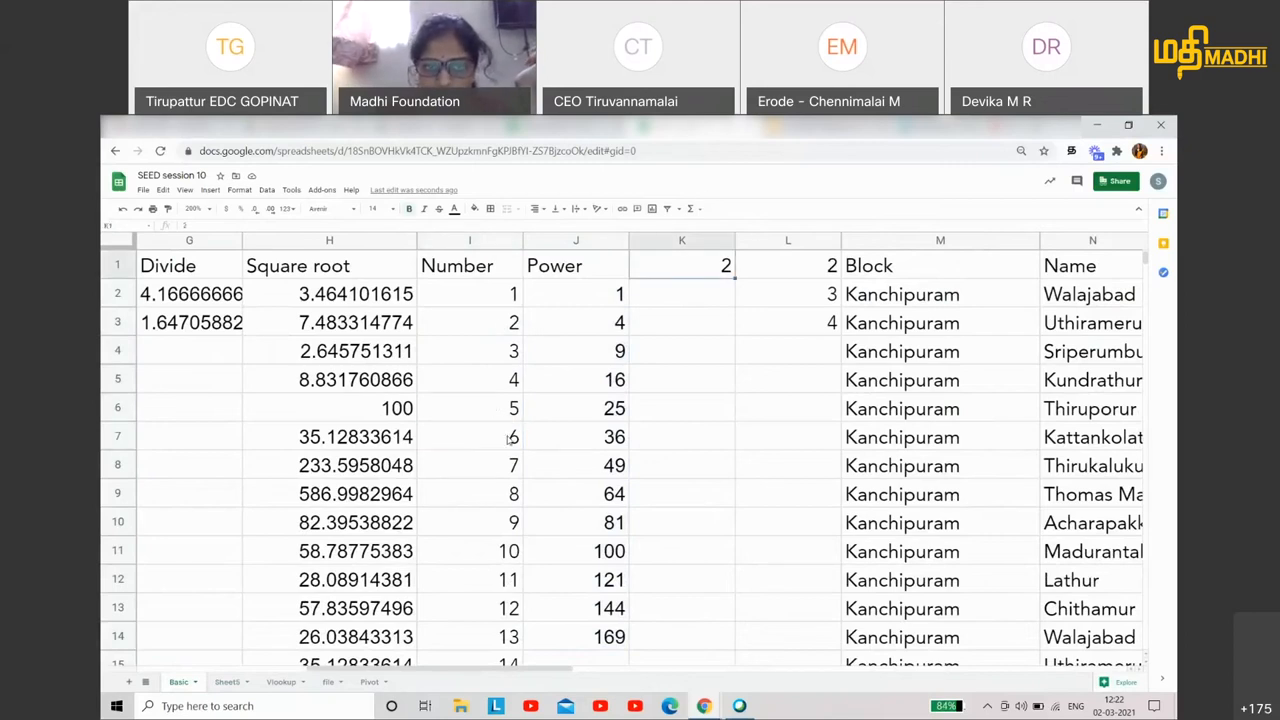
click(470, 436)
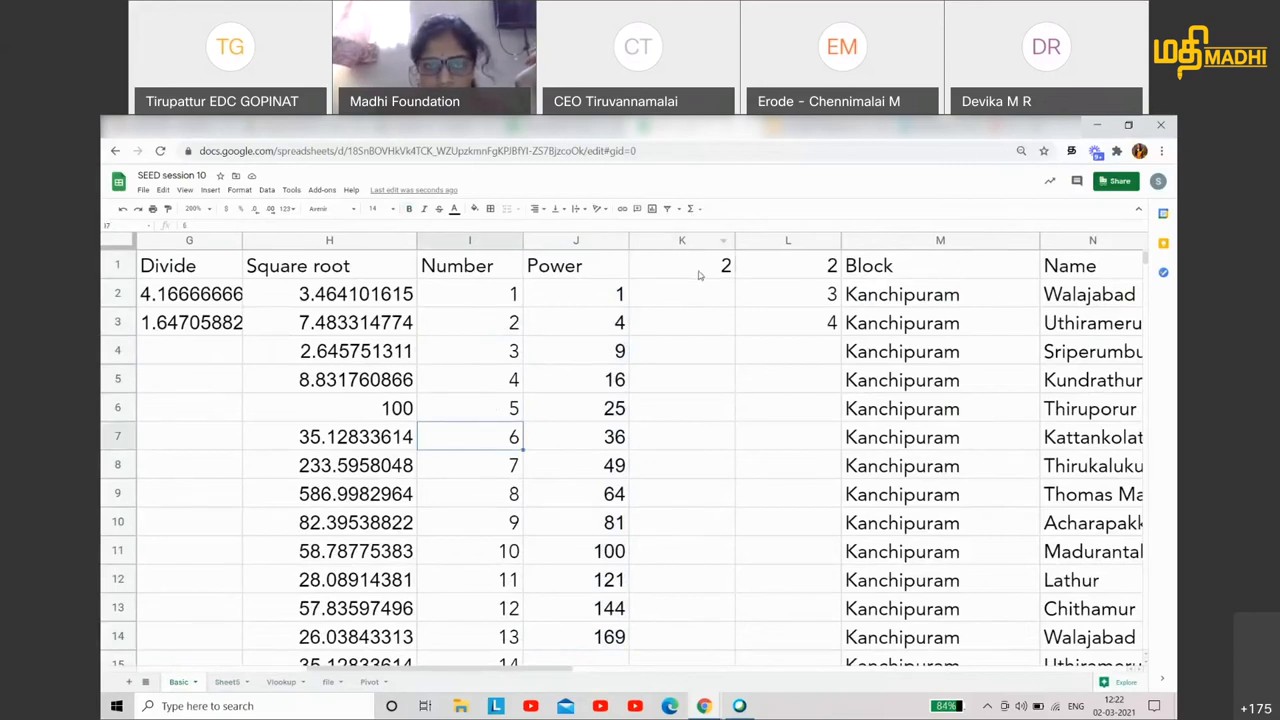
click(468, 492)
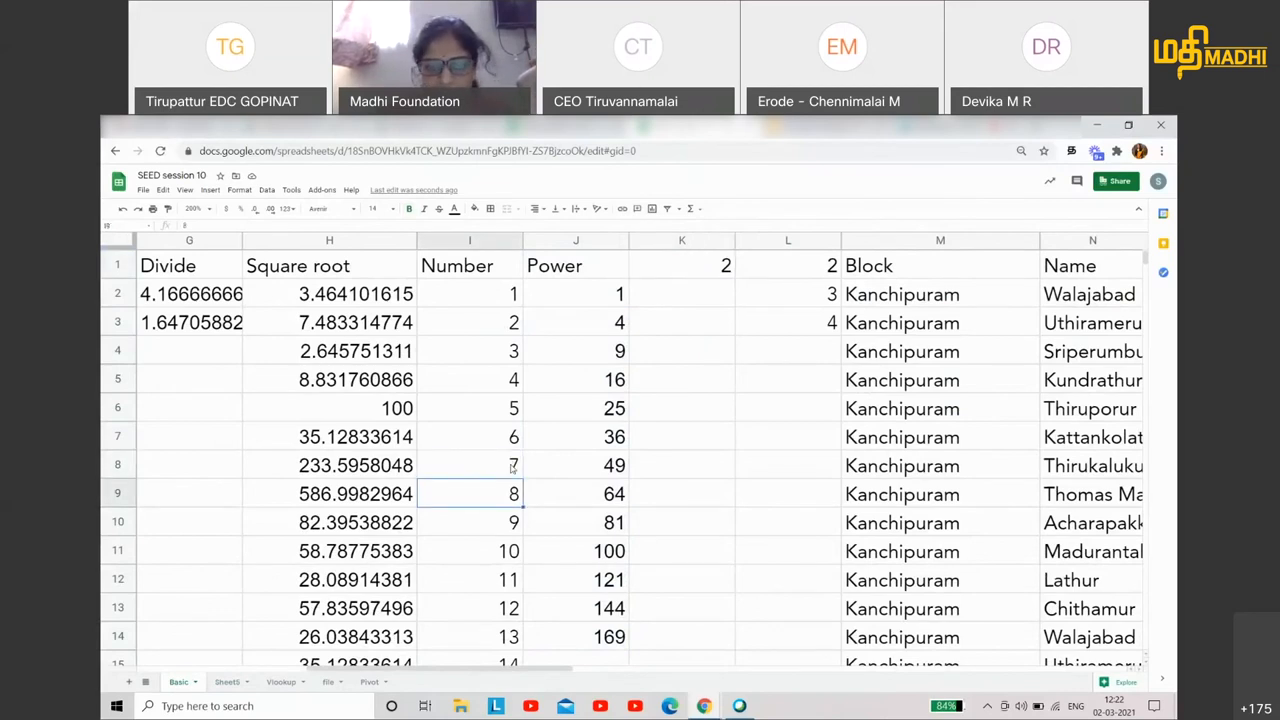
click(468, 522)
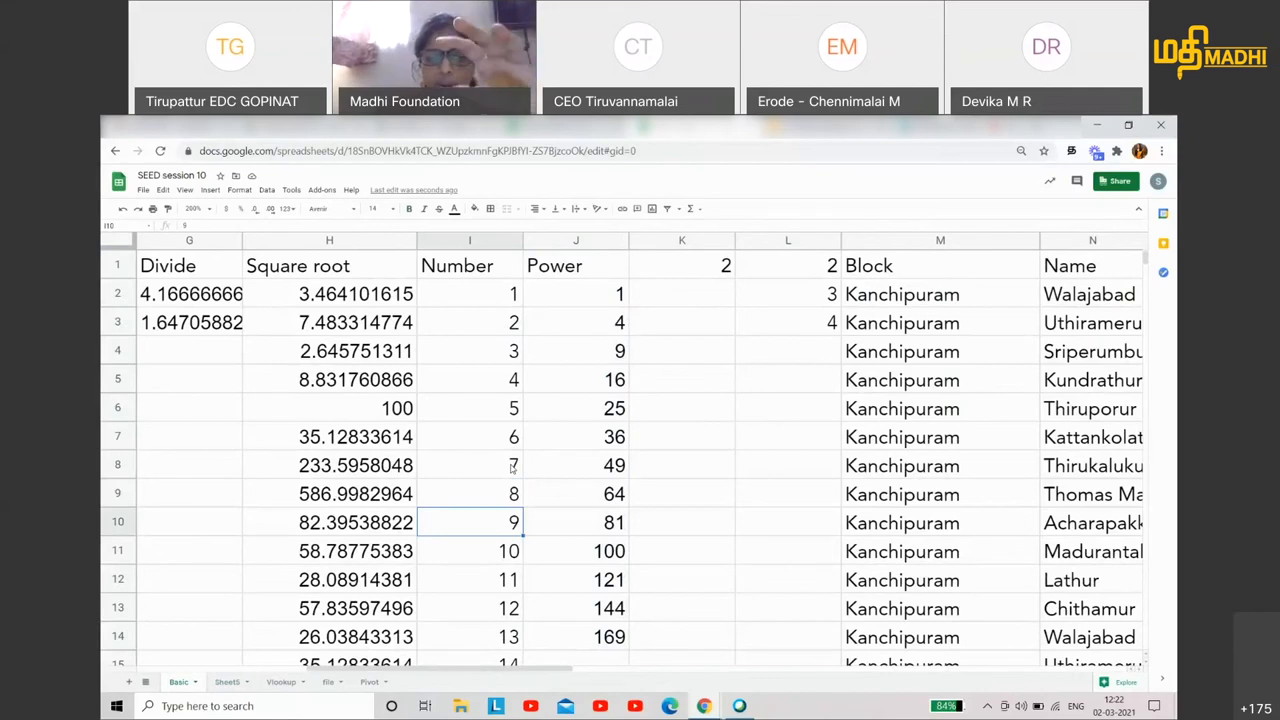
click(468, 552)
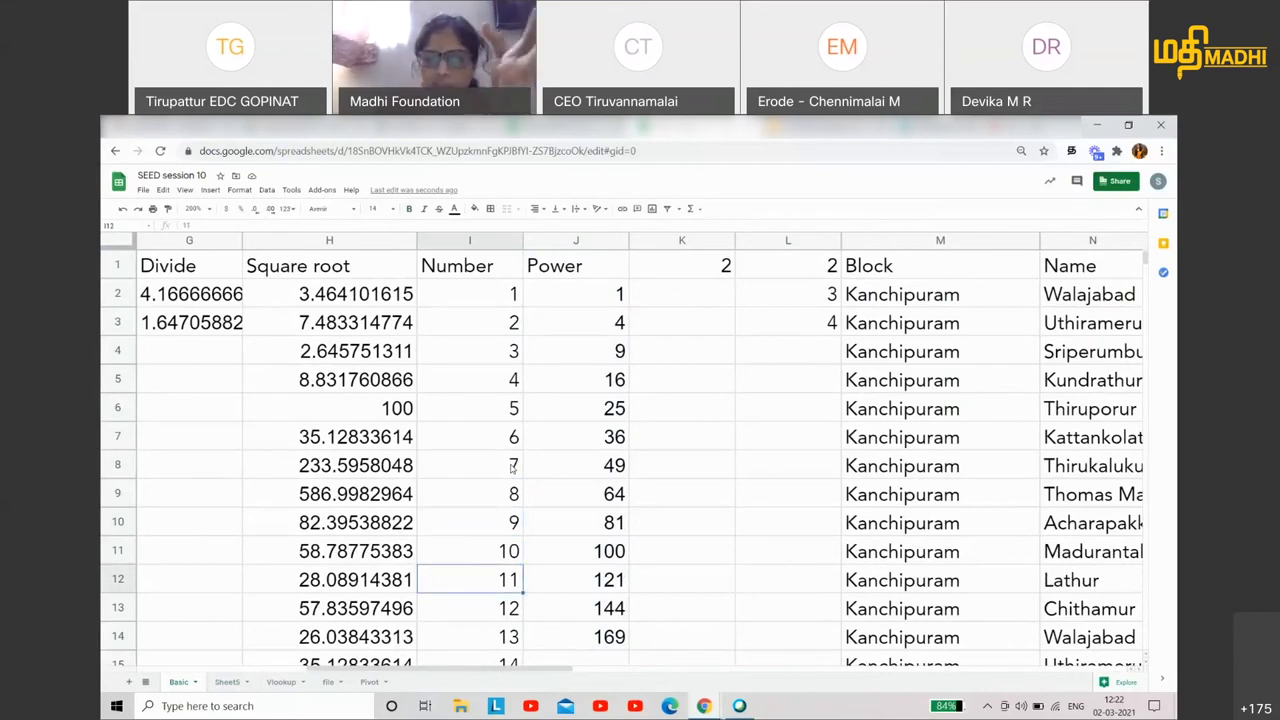
scroll(down, 3)
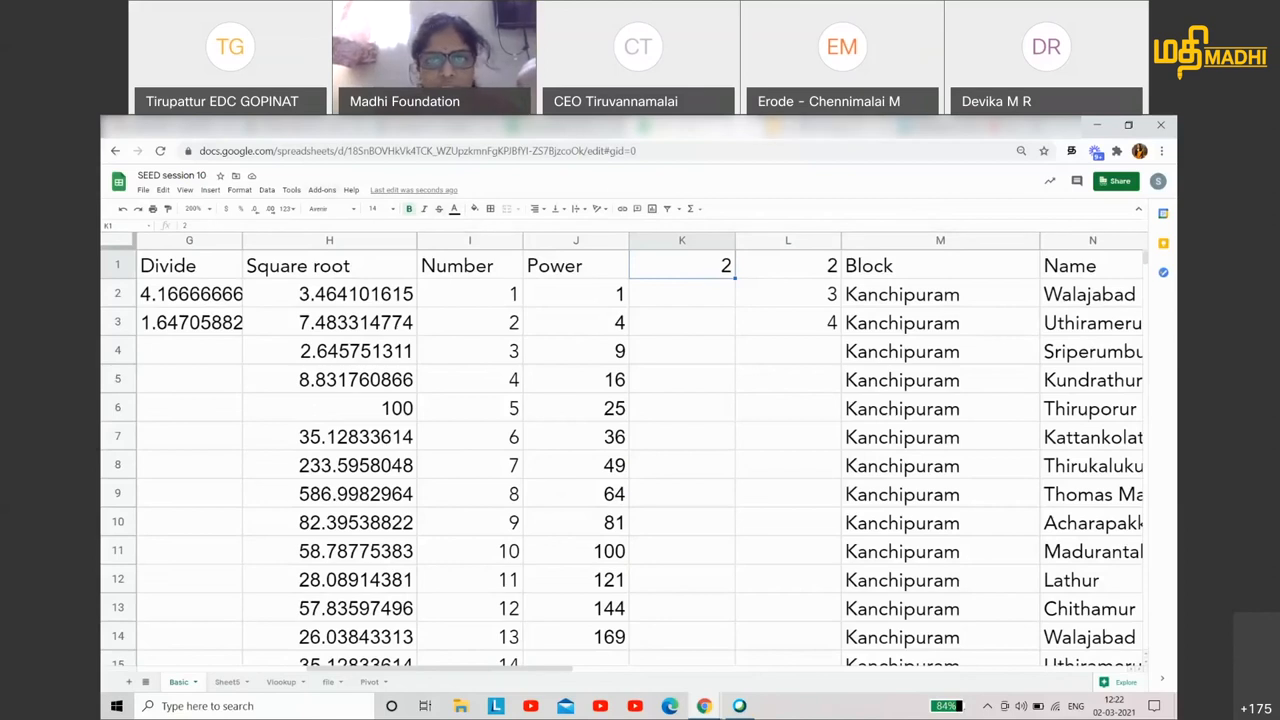
click(228, 680)
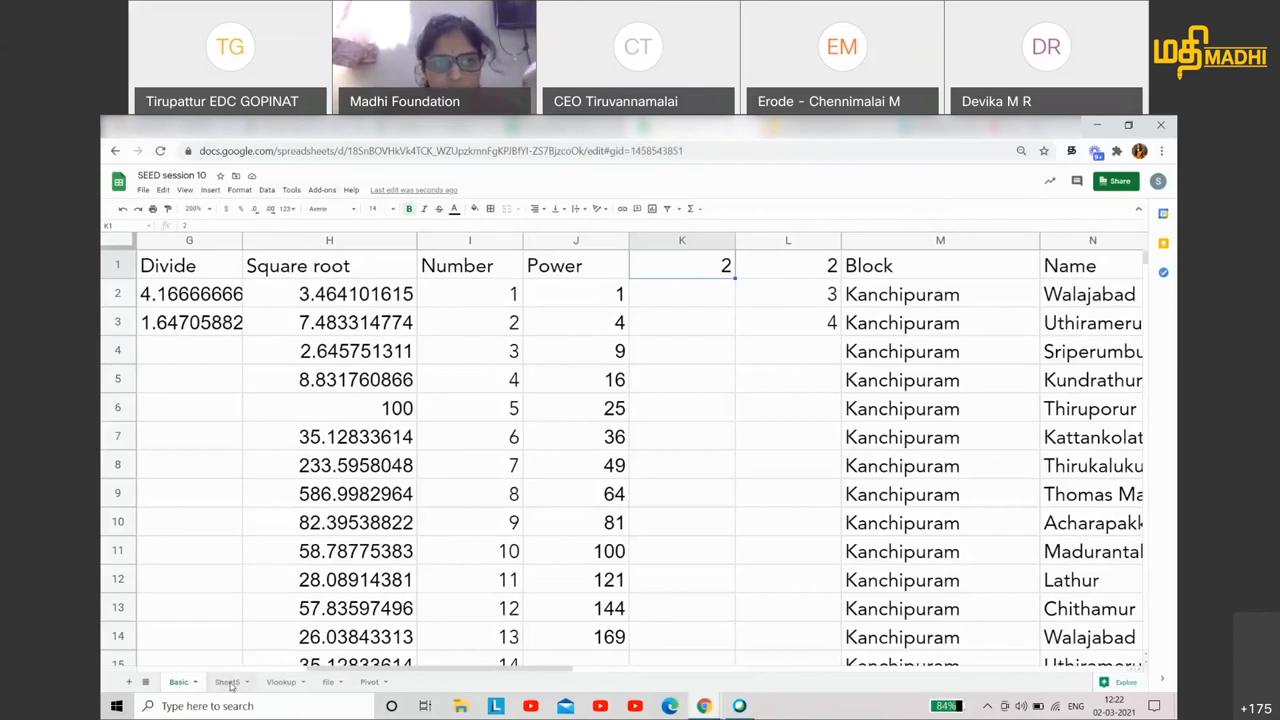
click(228, 680)
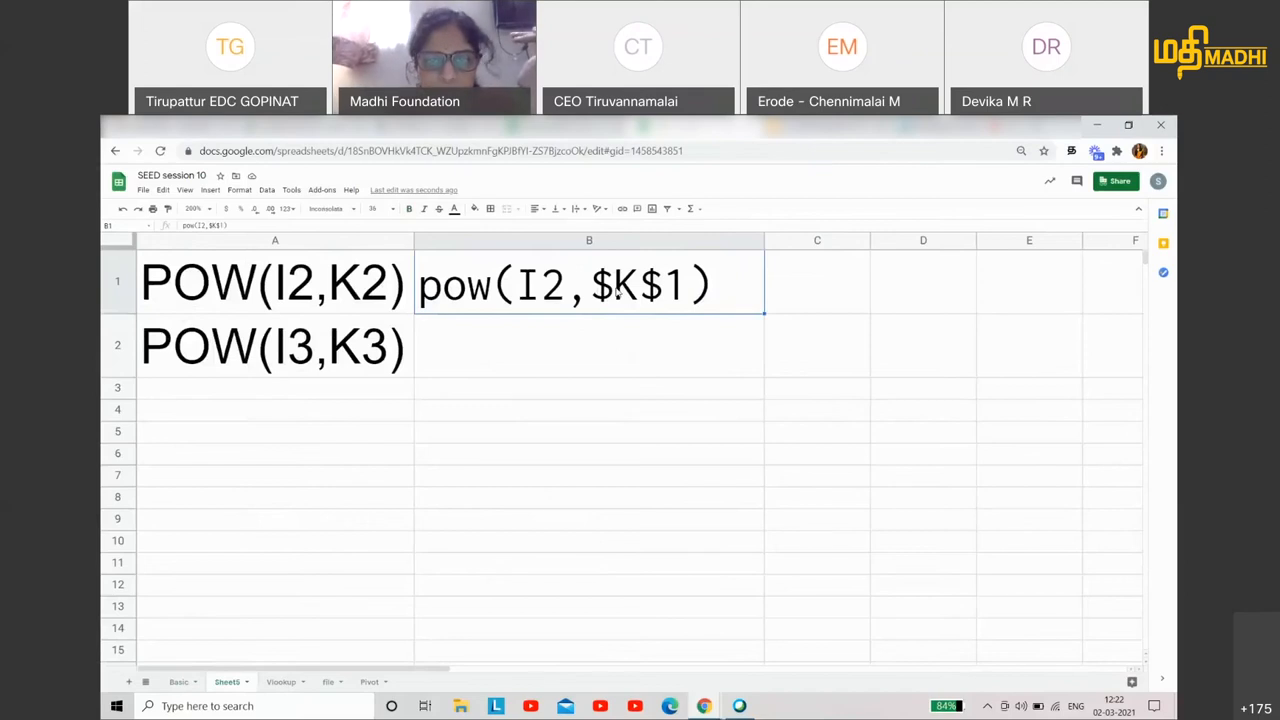
click(588, 346)
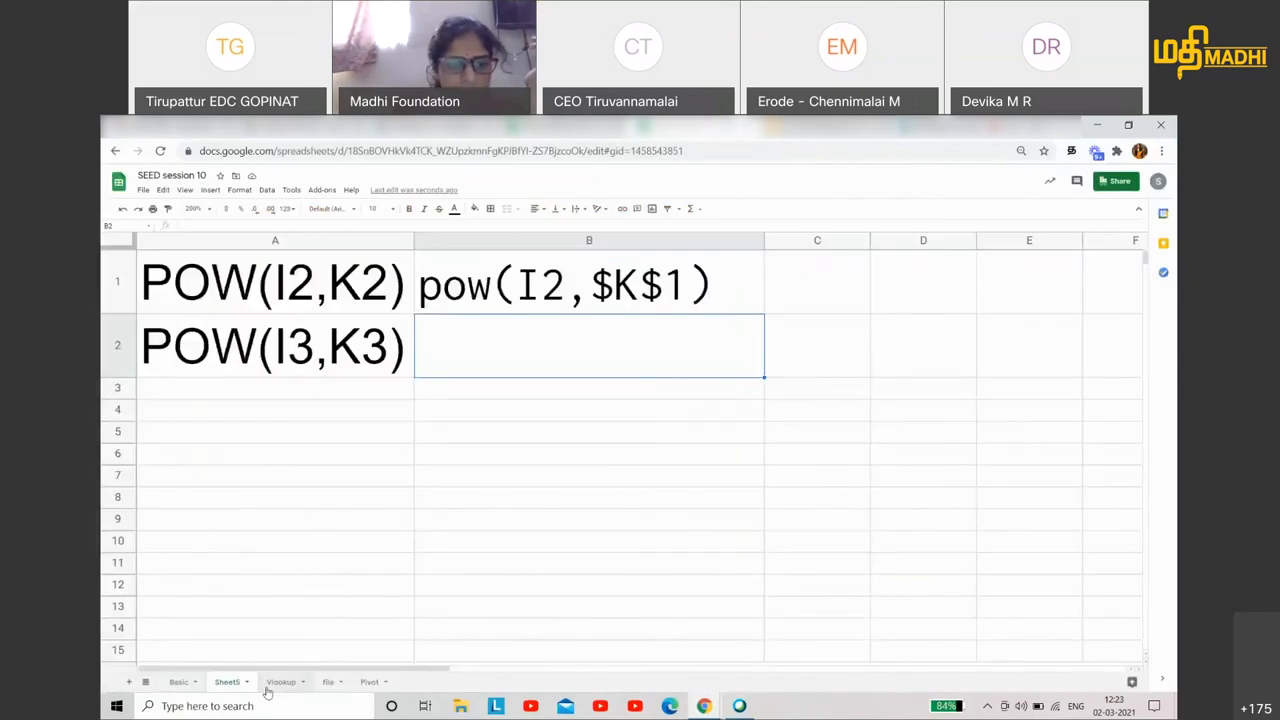
click(178, 680)
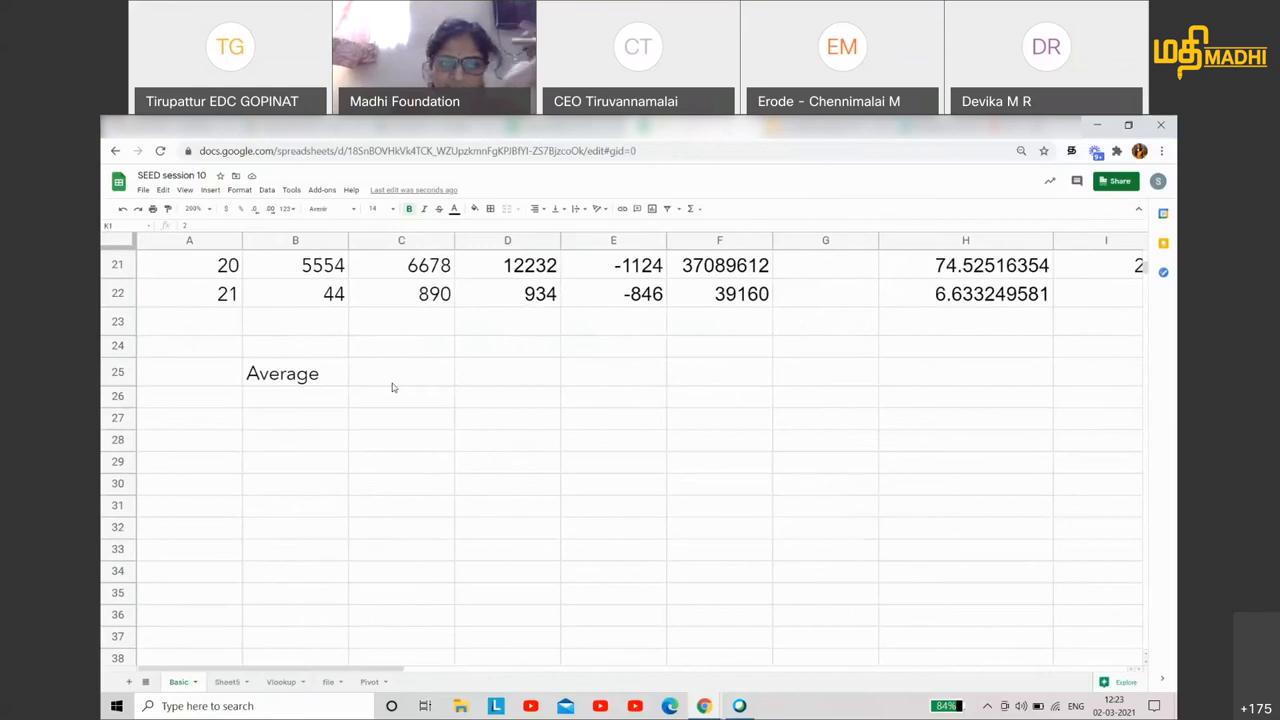
- Enter =AVERAGE(C2:C23) in C25, giving the Amount 2 average 46169
text(=aver)
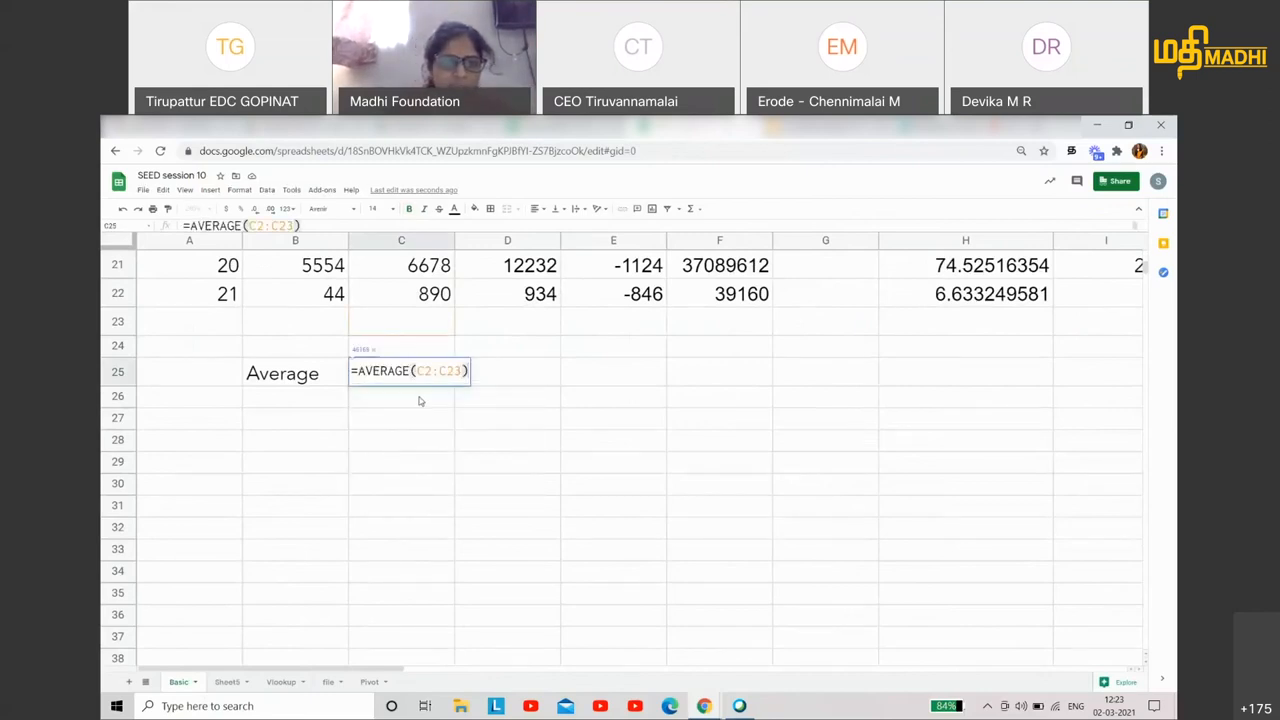
scroll(up, 3)
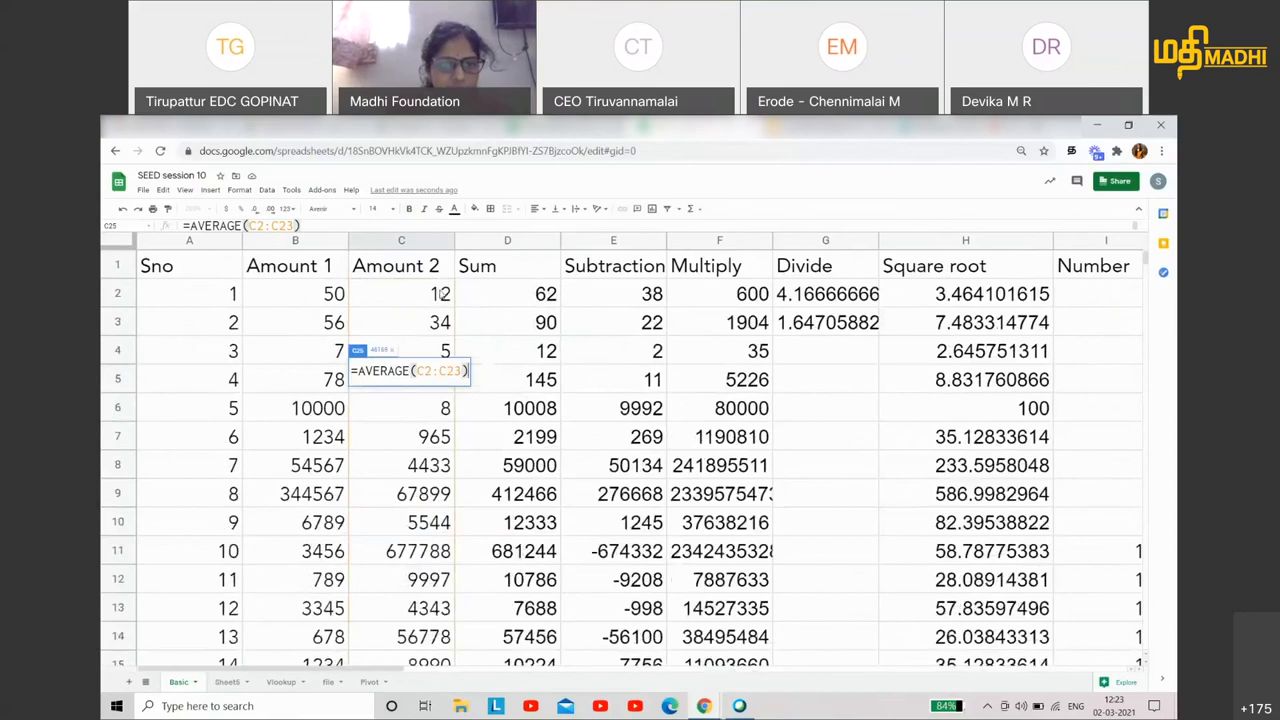
scroll(down, 3)
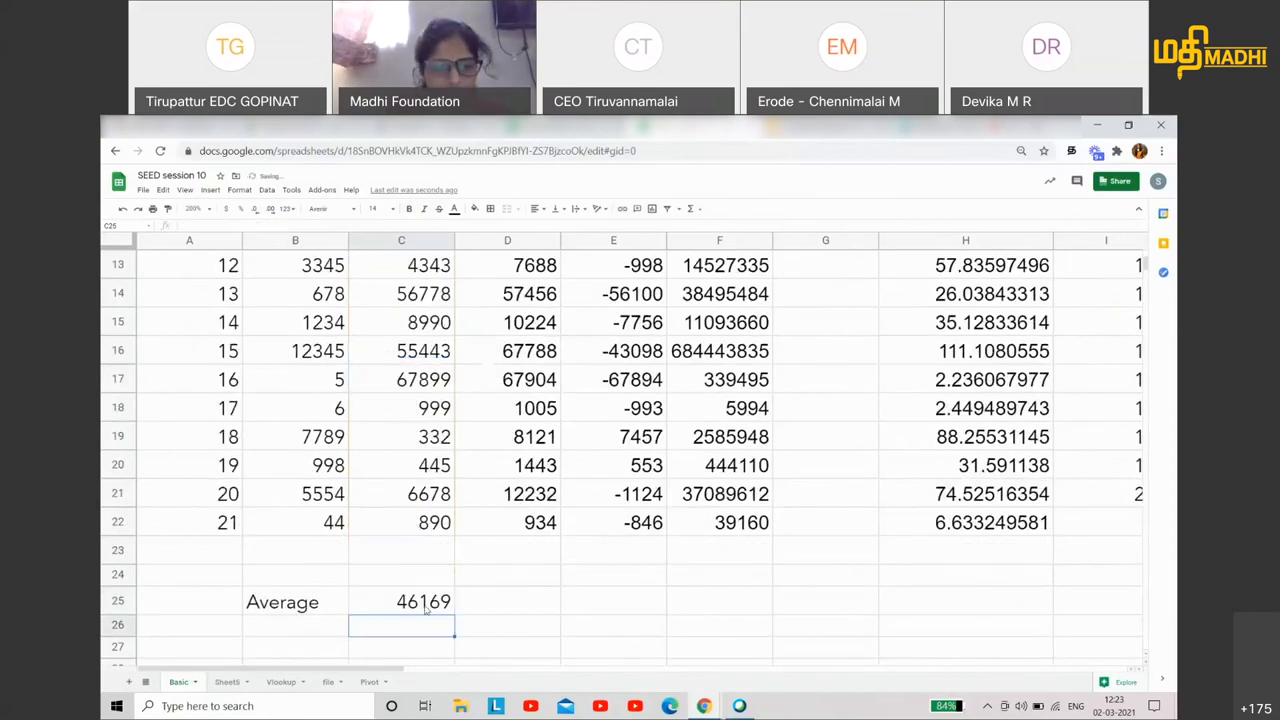
click(400, 600)
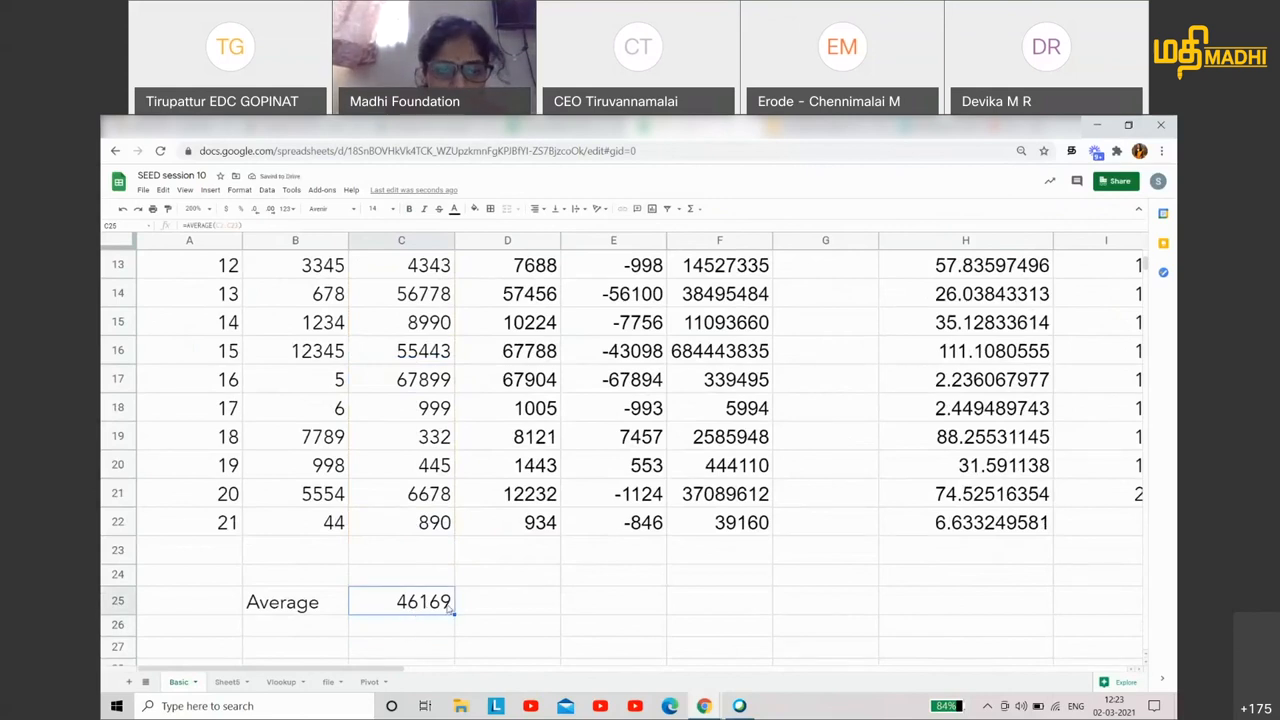
- Enter a second =AVERAGE over C2:C22 in C26, also showing 46169
scroll(up, 3)
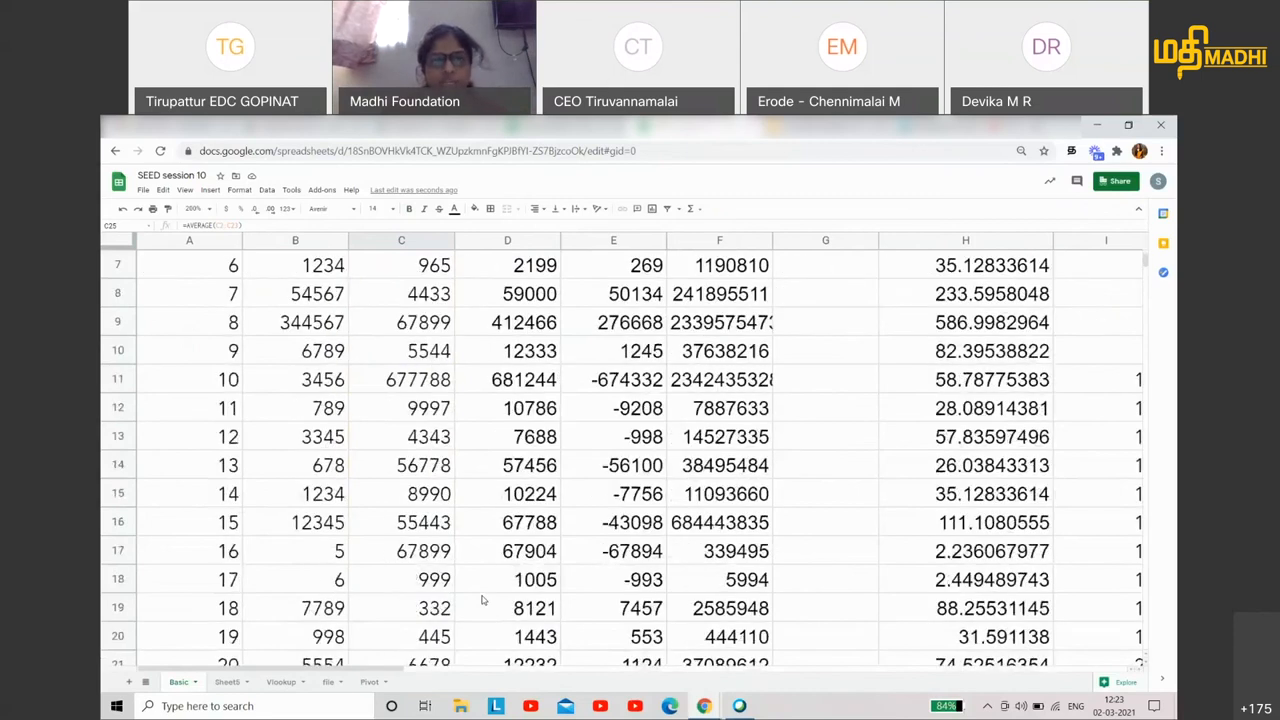
scroll(down, 3)
text(=AVERAGE( ))
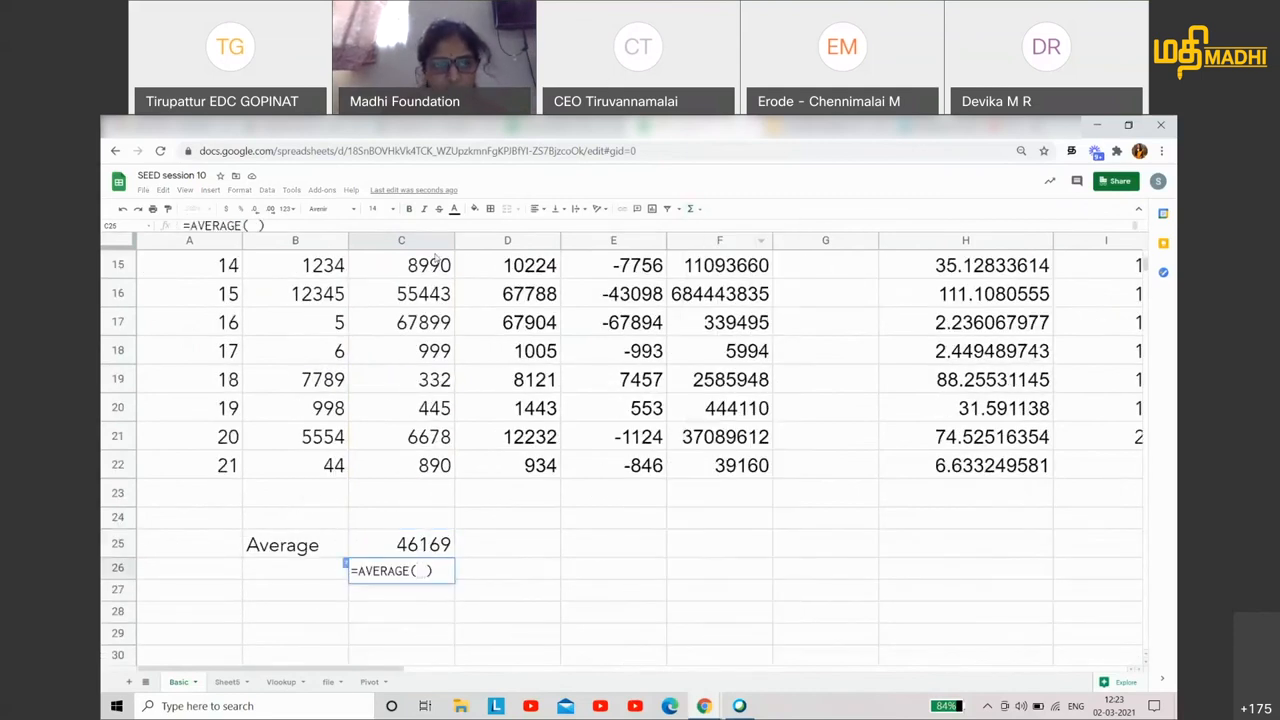
scroll(up, 3)
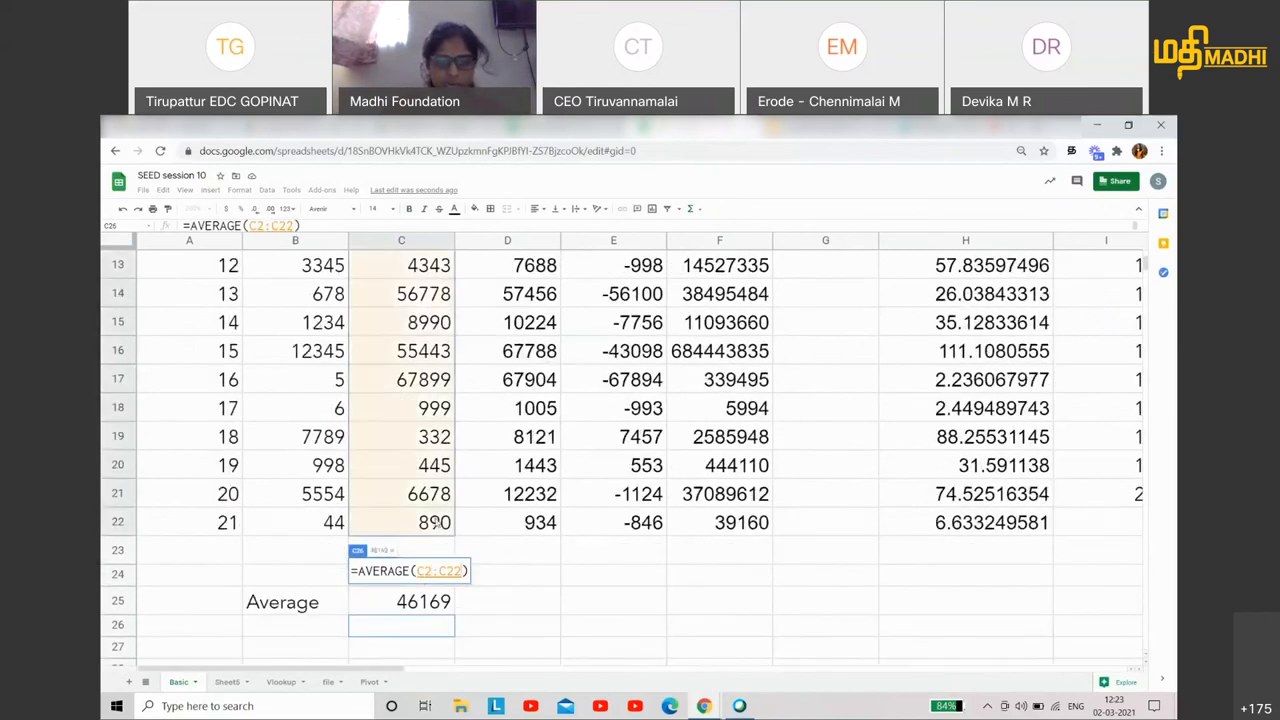
key(enter)
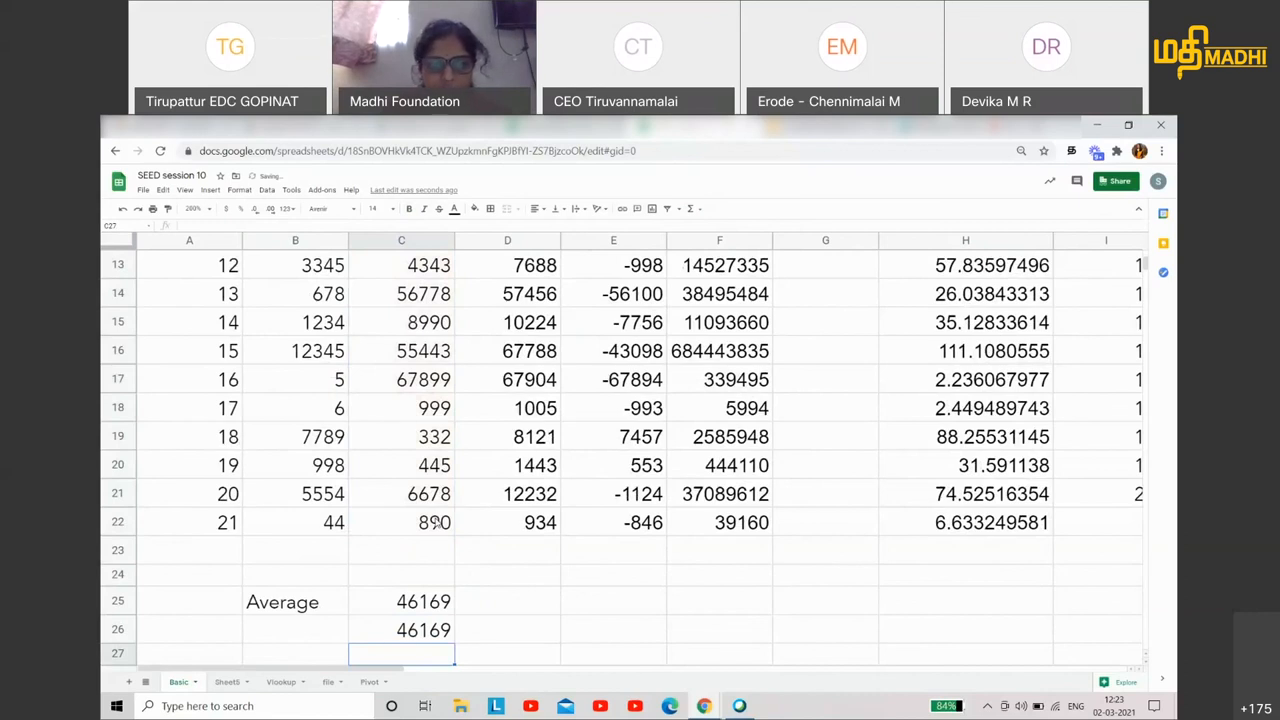